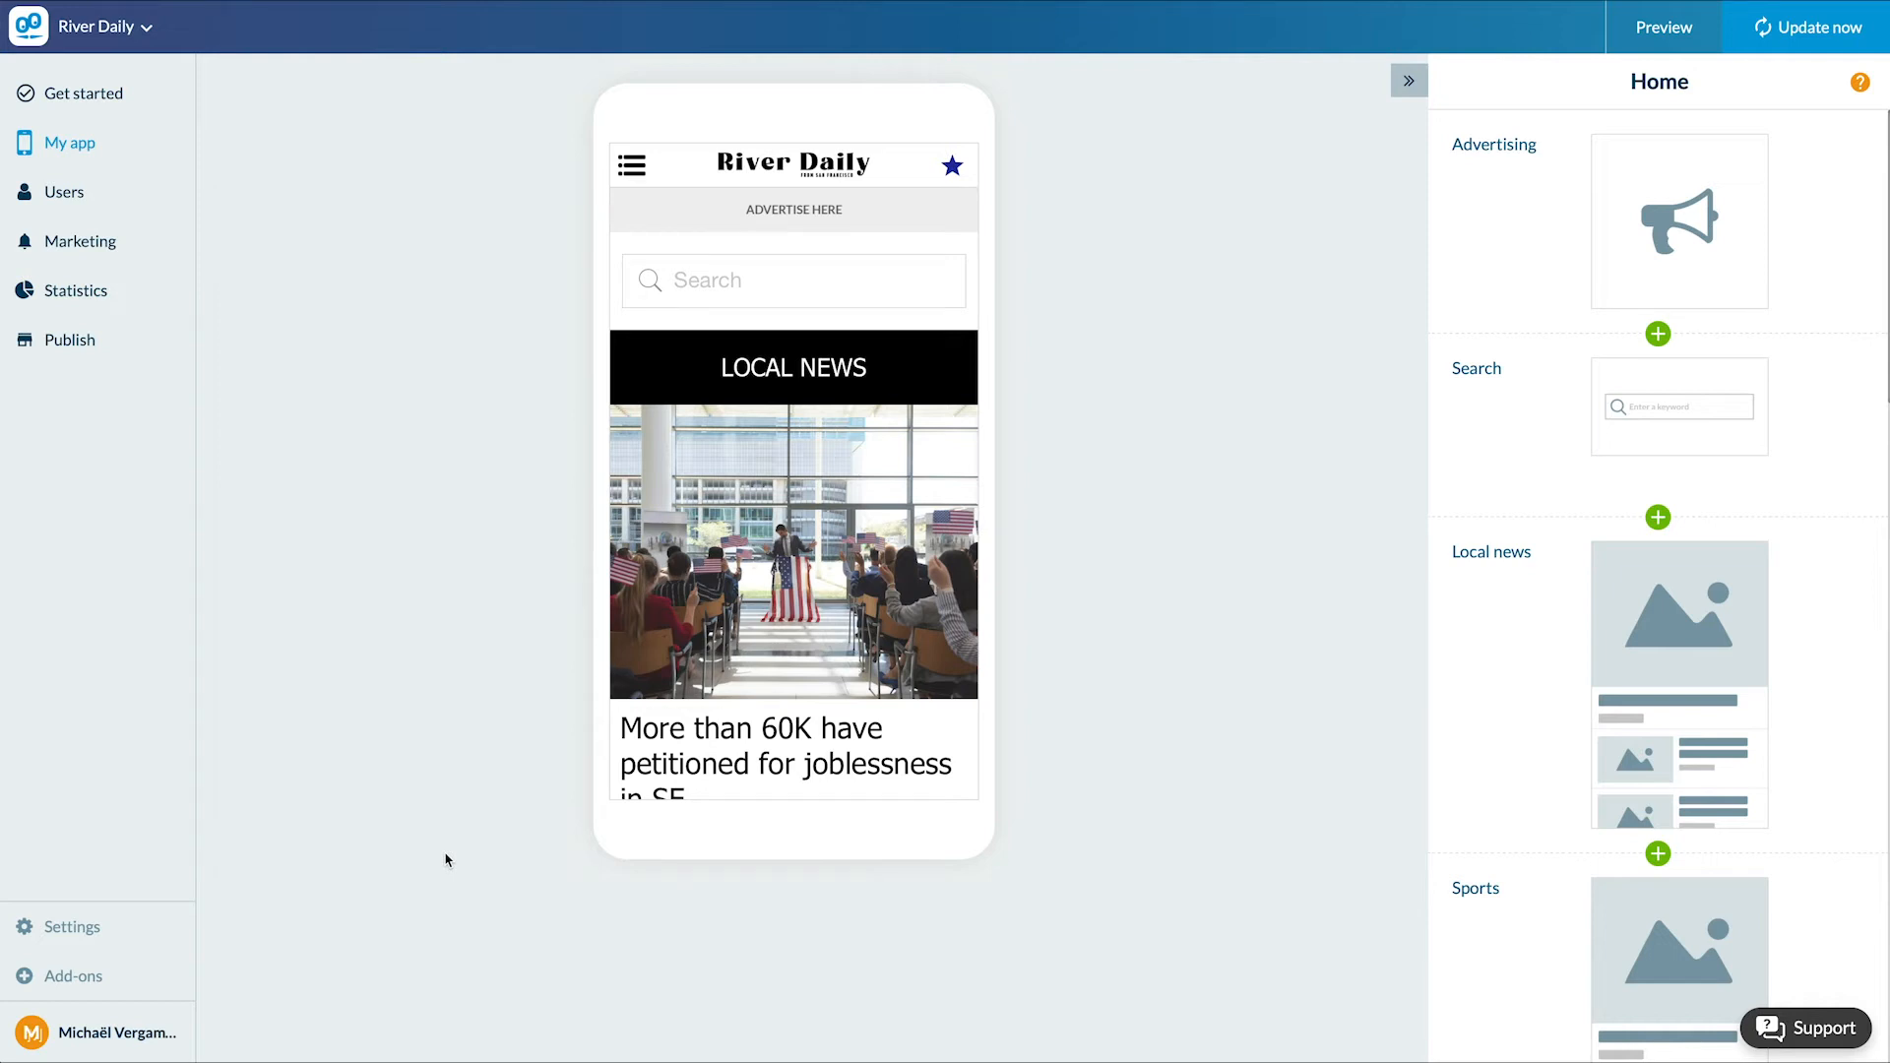
Add a Web TV section named 'Video news' to the River Daily app's sections.
click(69, 142)
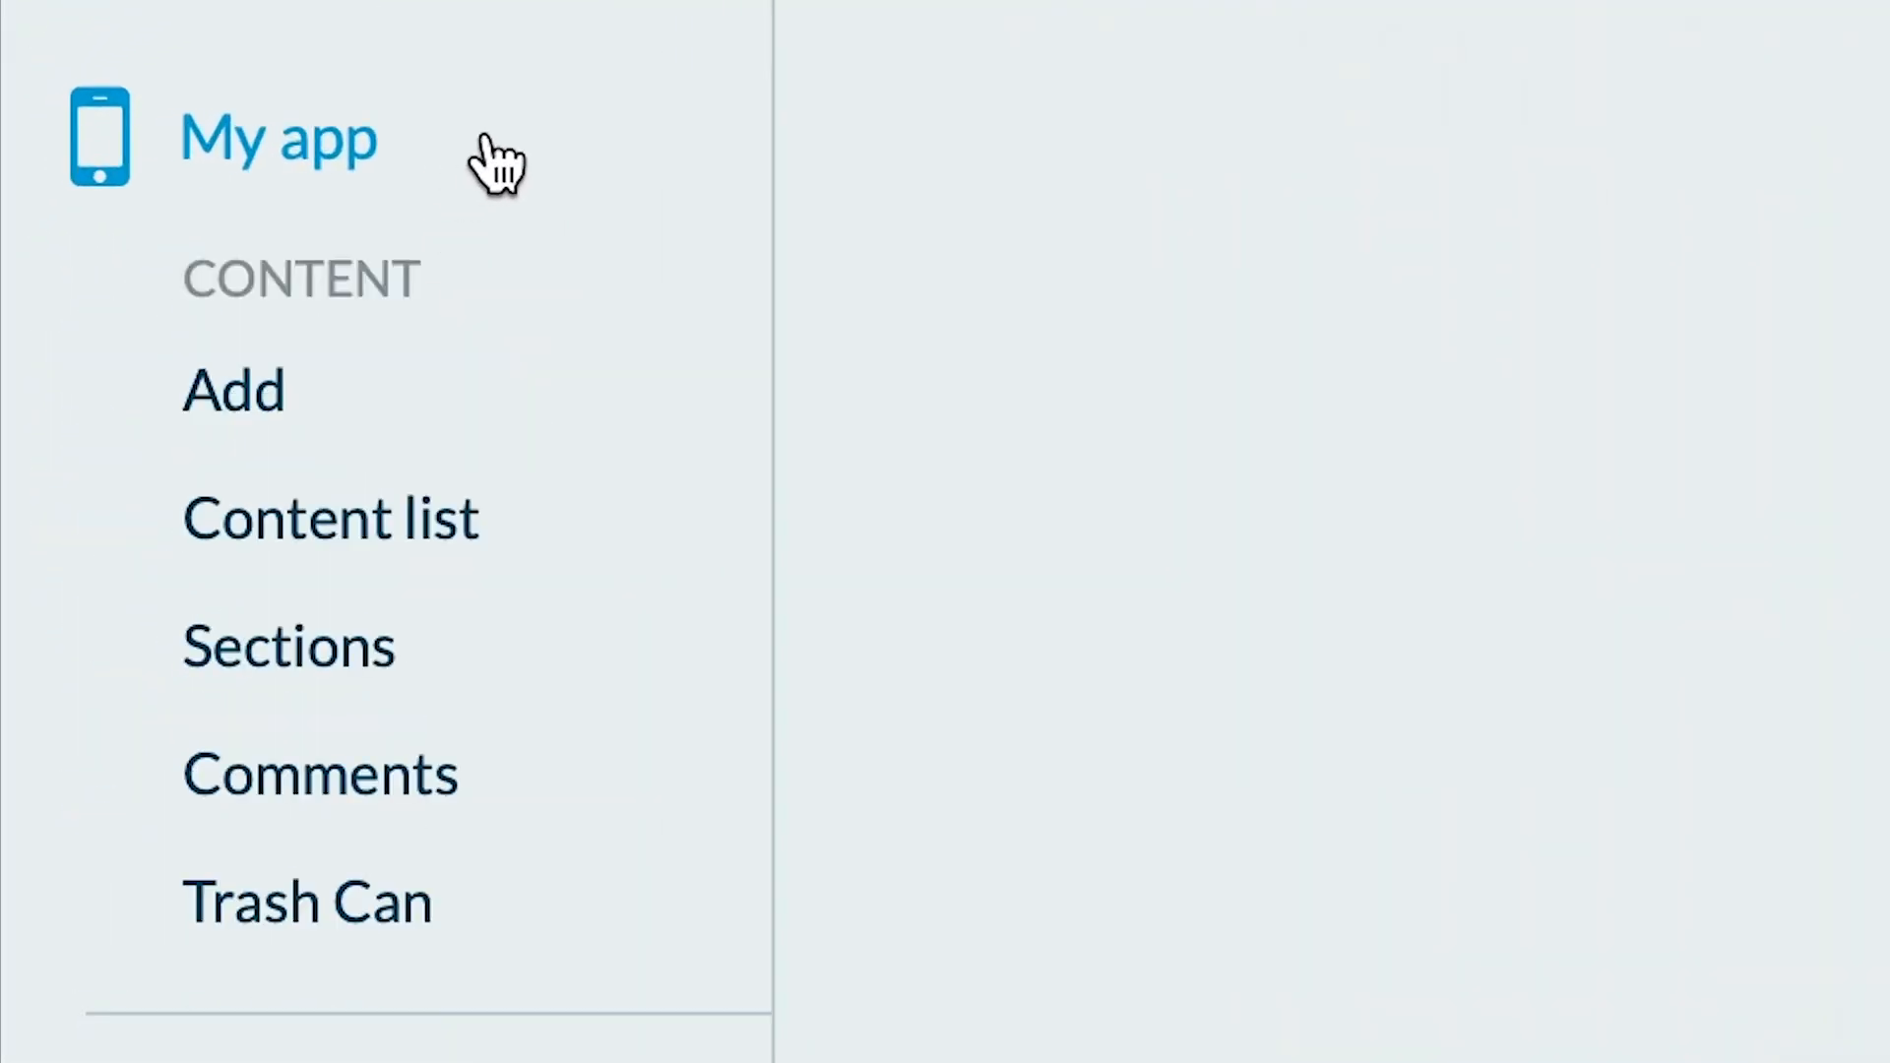
click(287, 646)
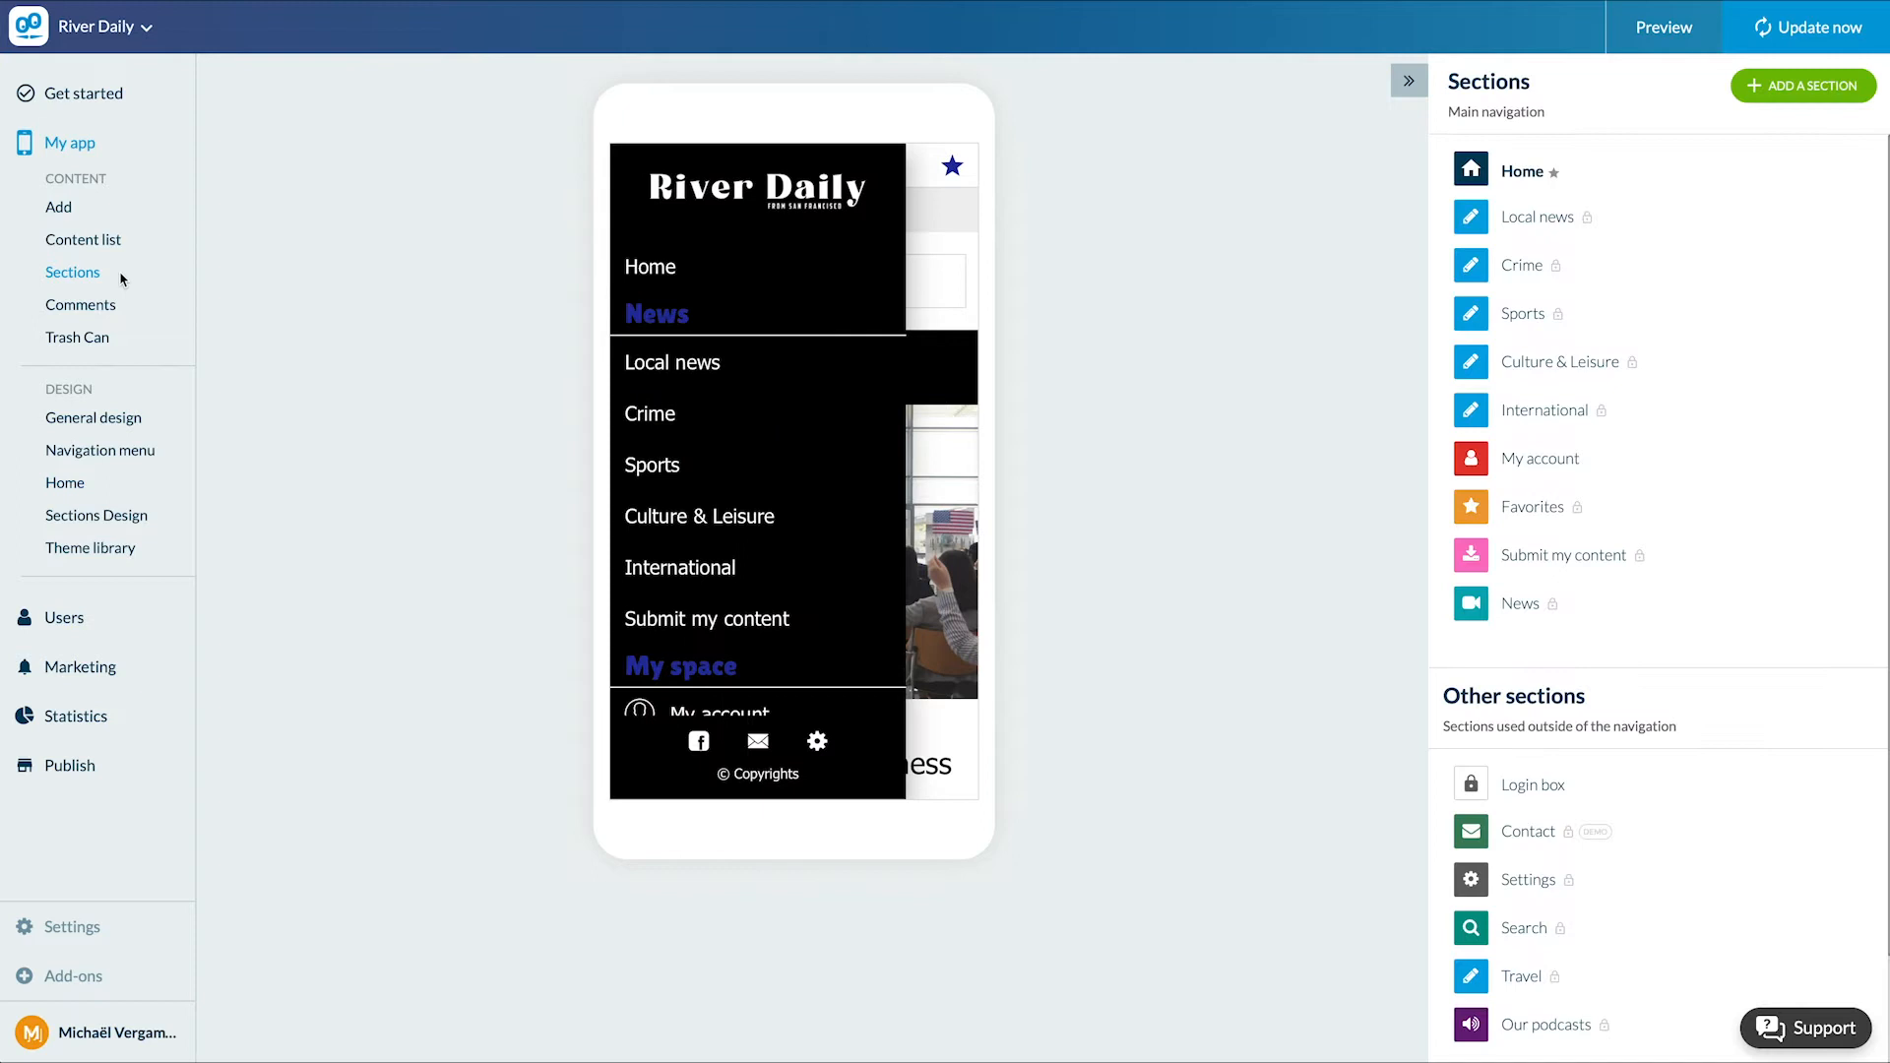
click(1803, 85)
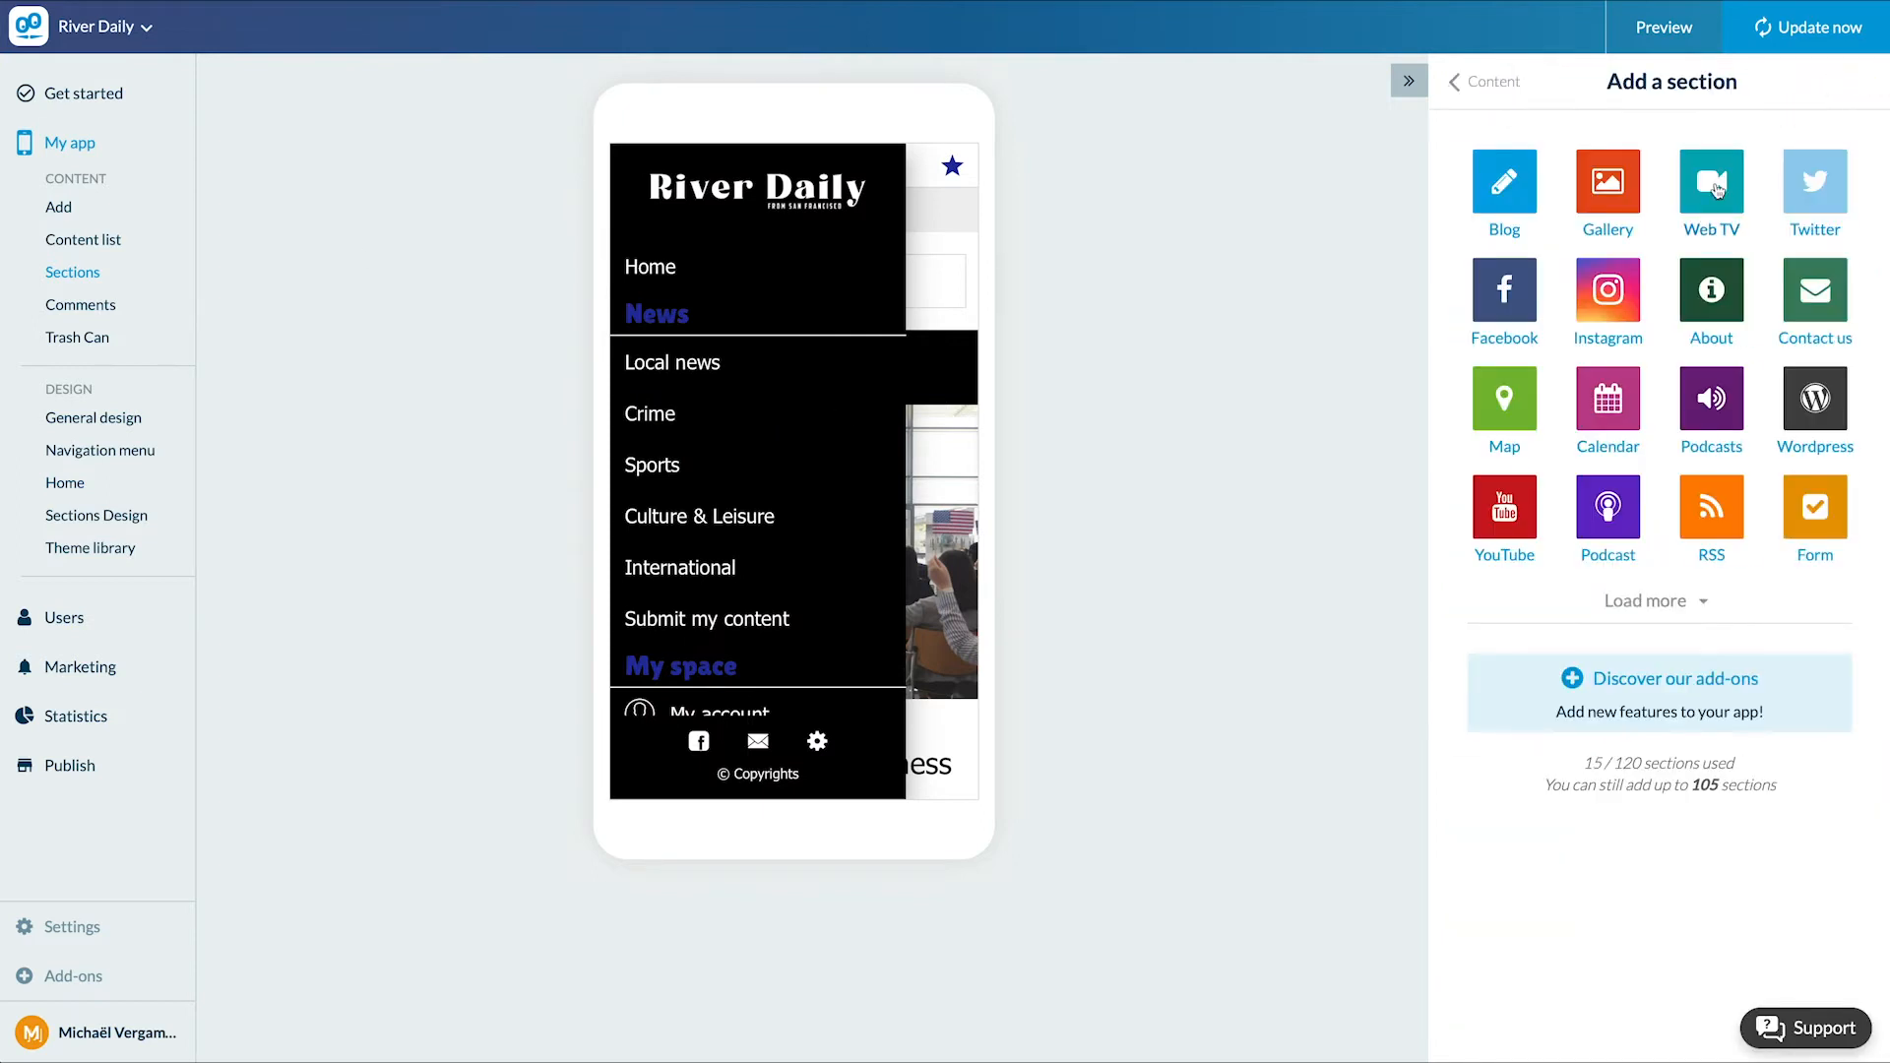
click(1709, 181)
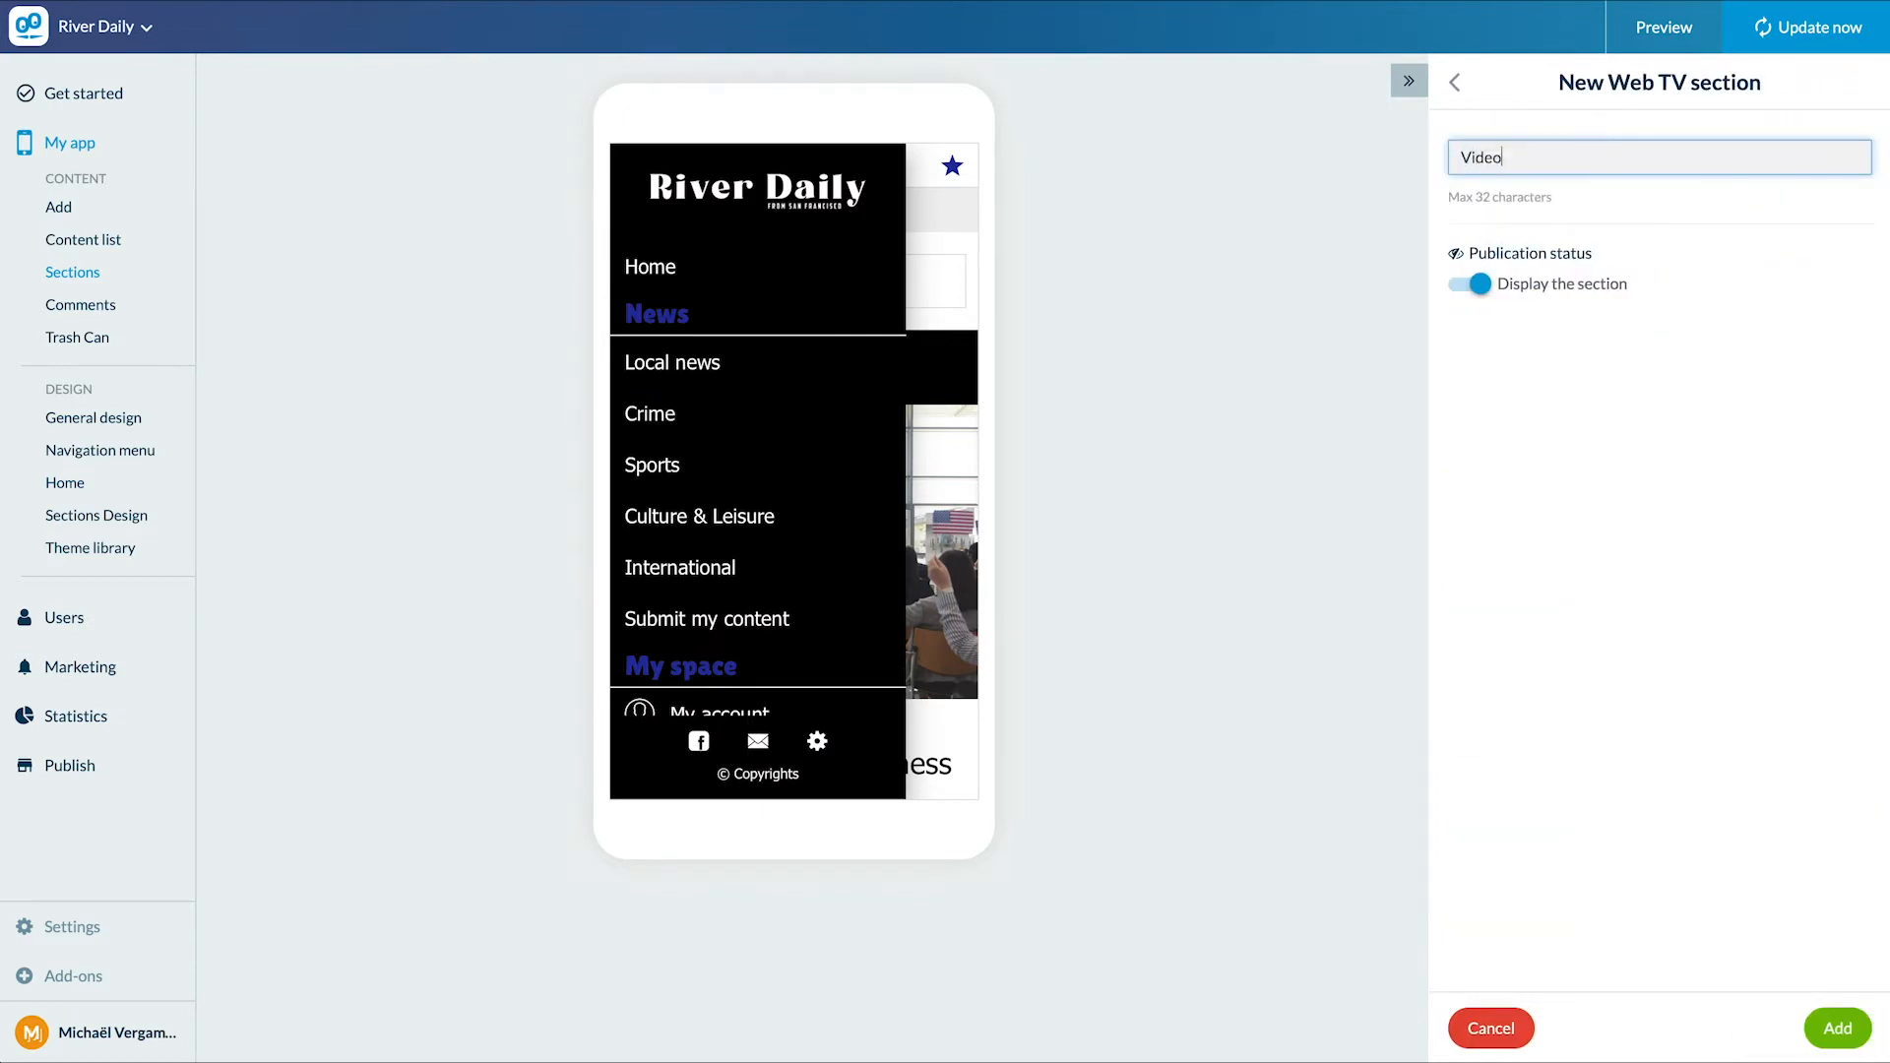
click(1835, 1028)
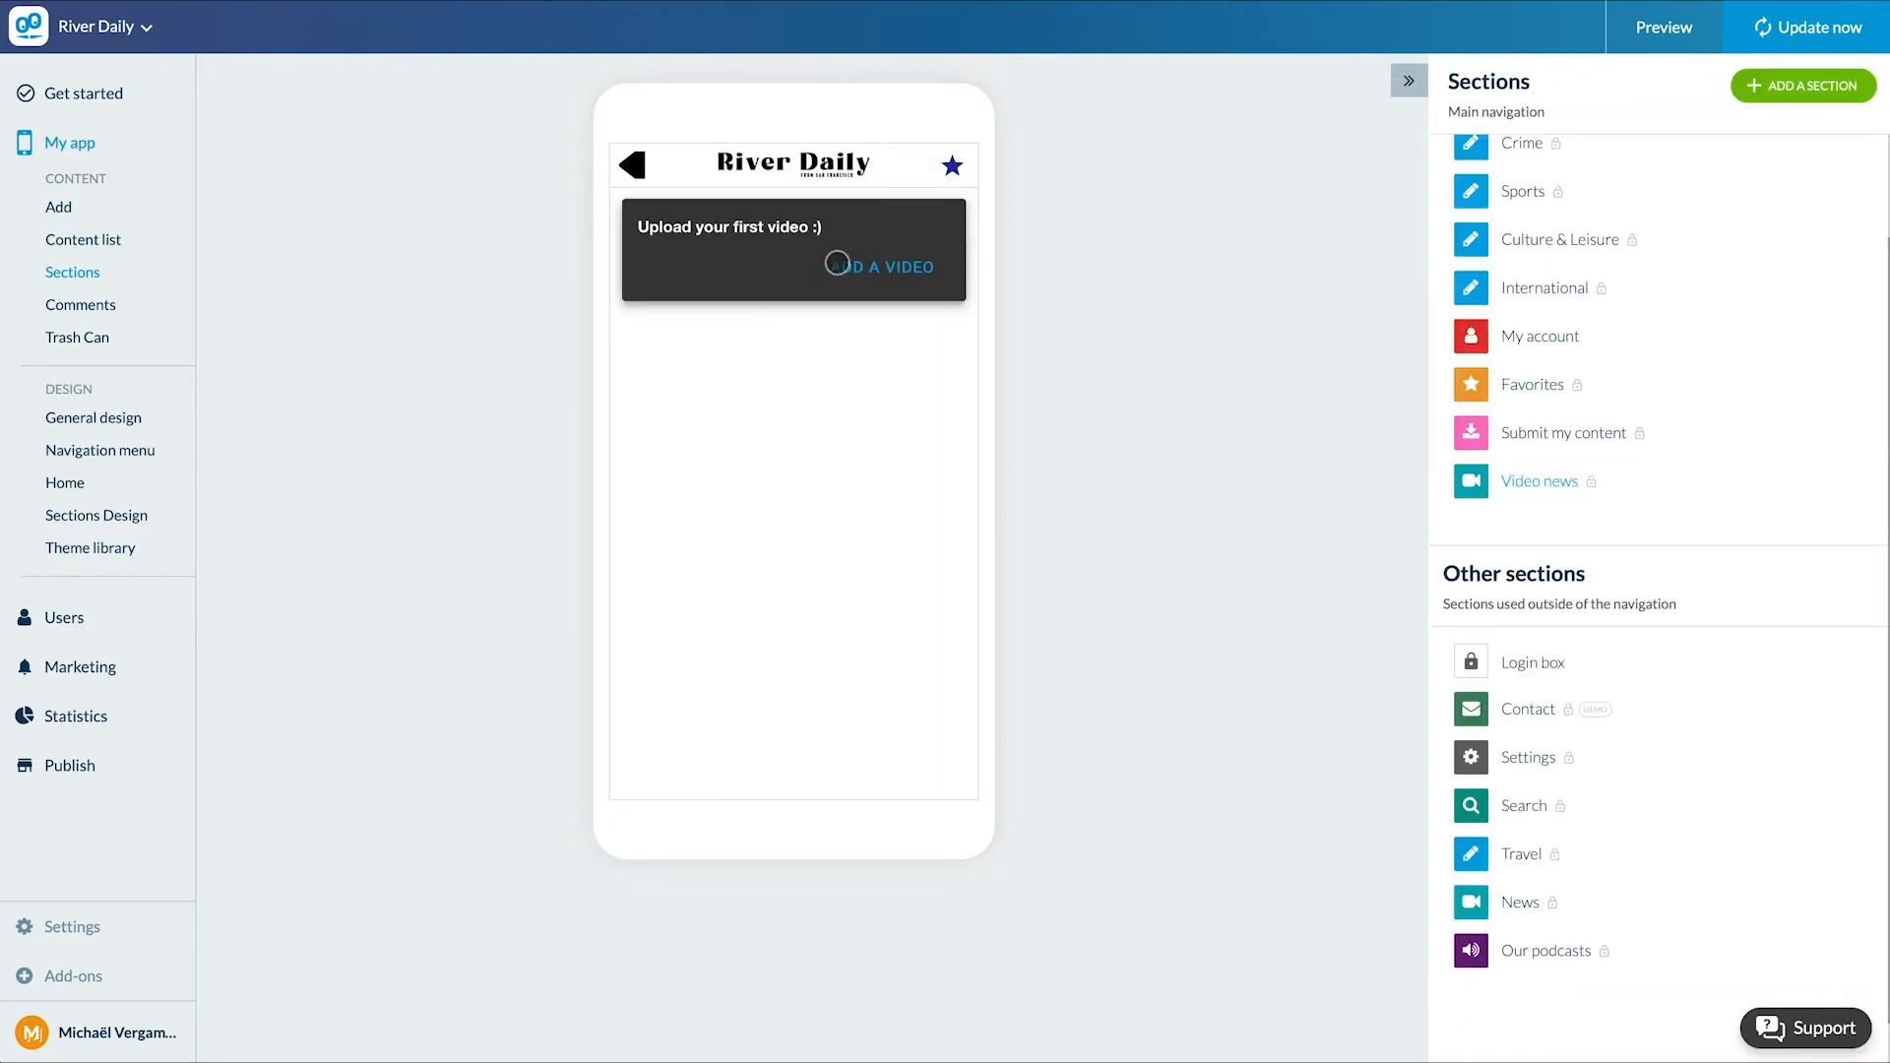
Add the first video to Video news, titled '01/30/2020', and upload its file.
click(891, 266)
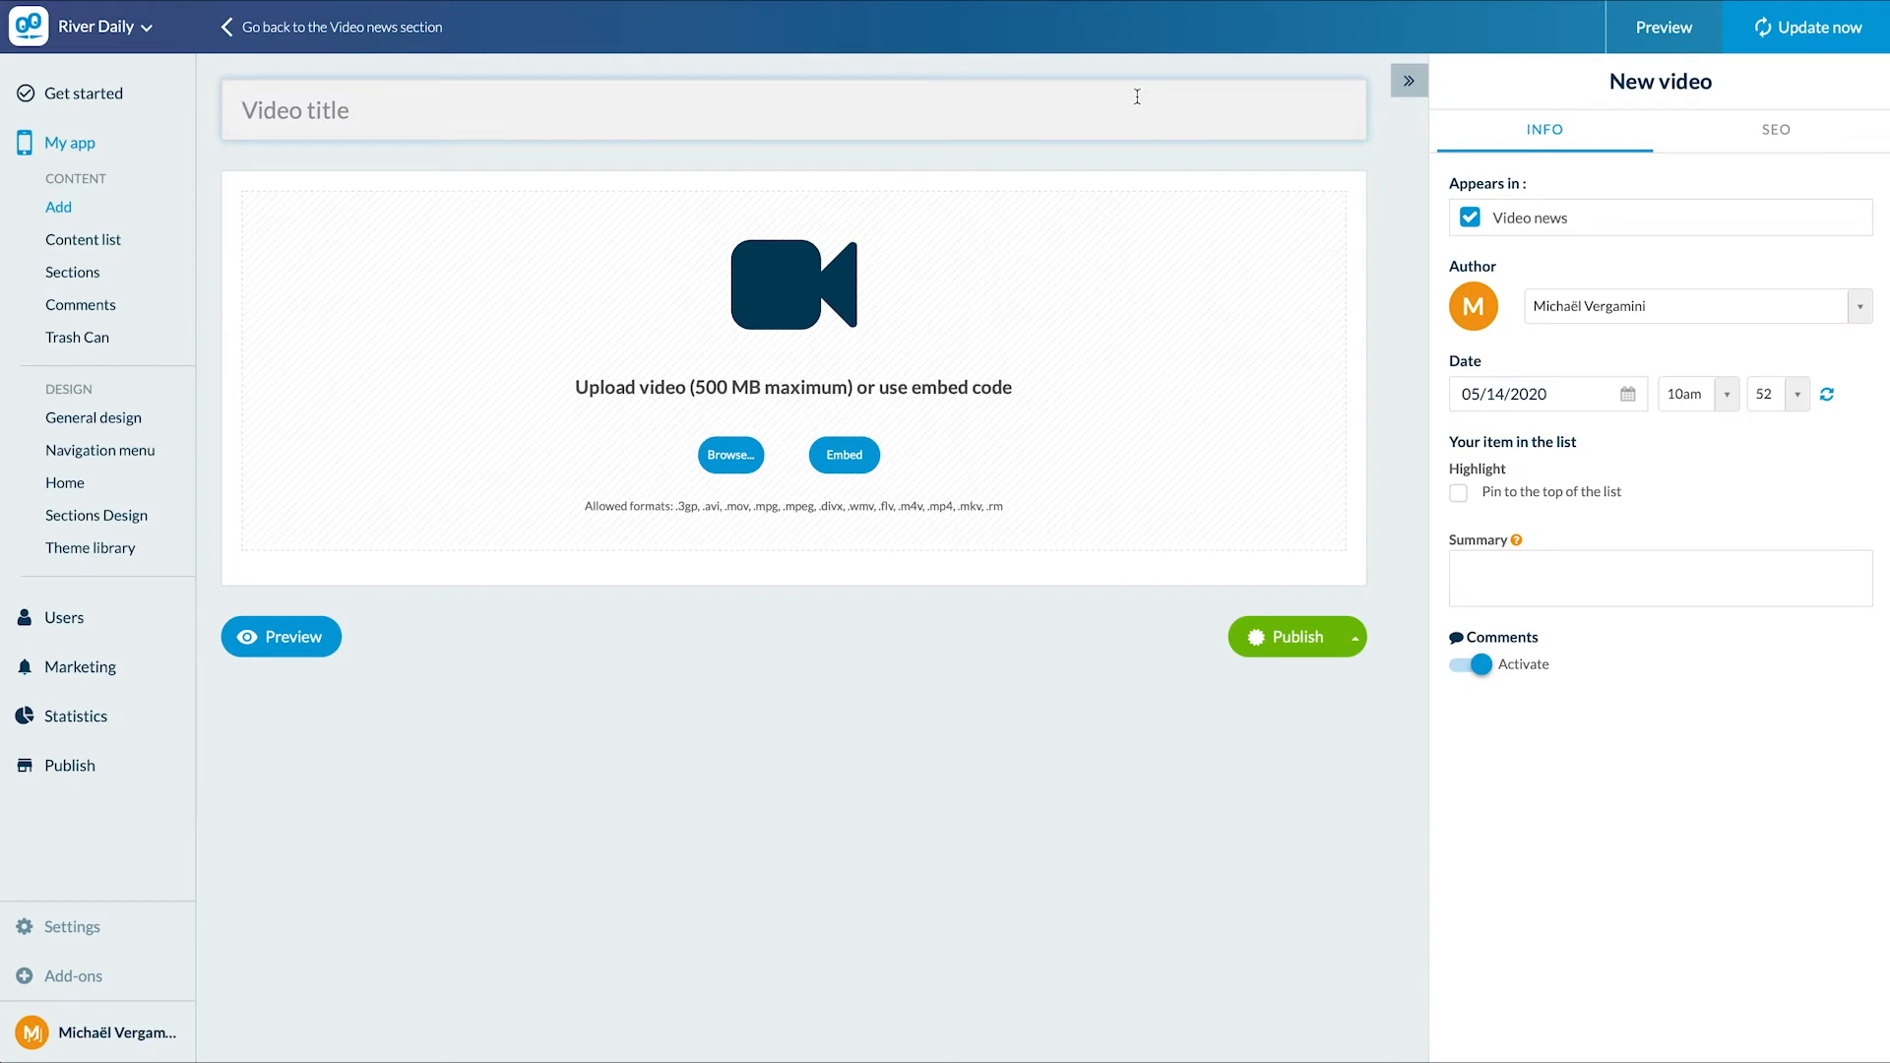
text(01)
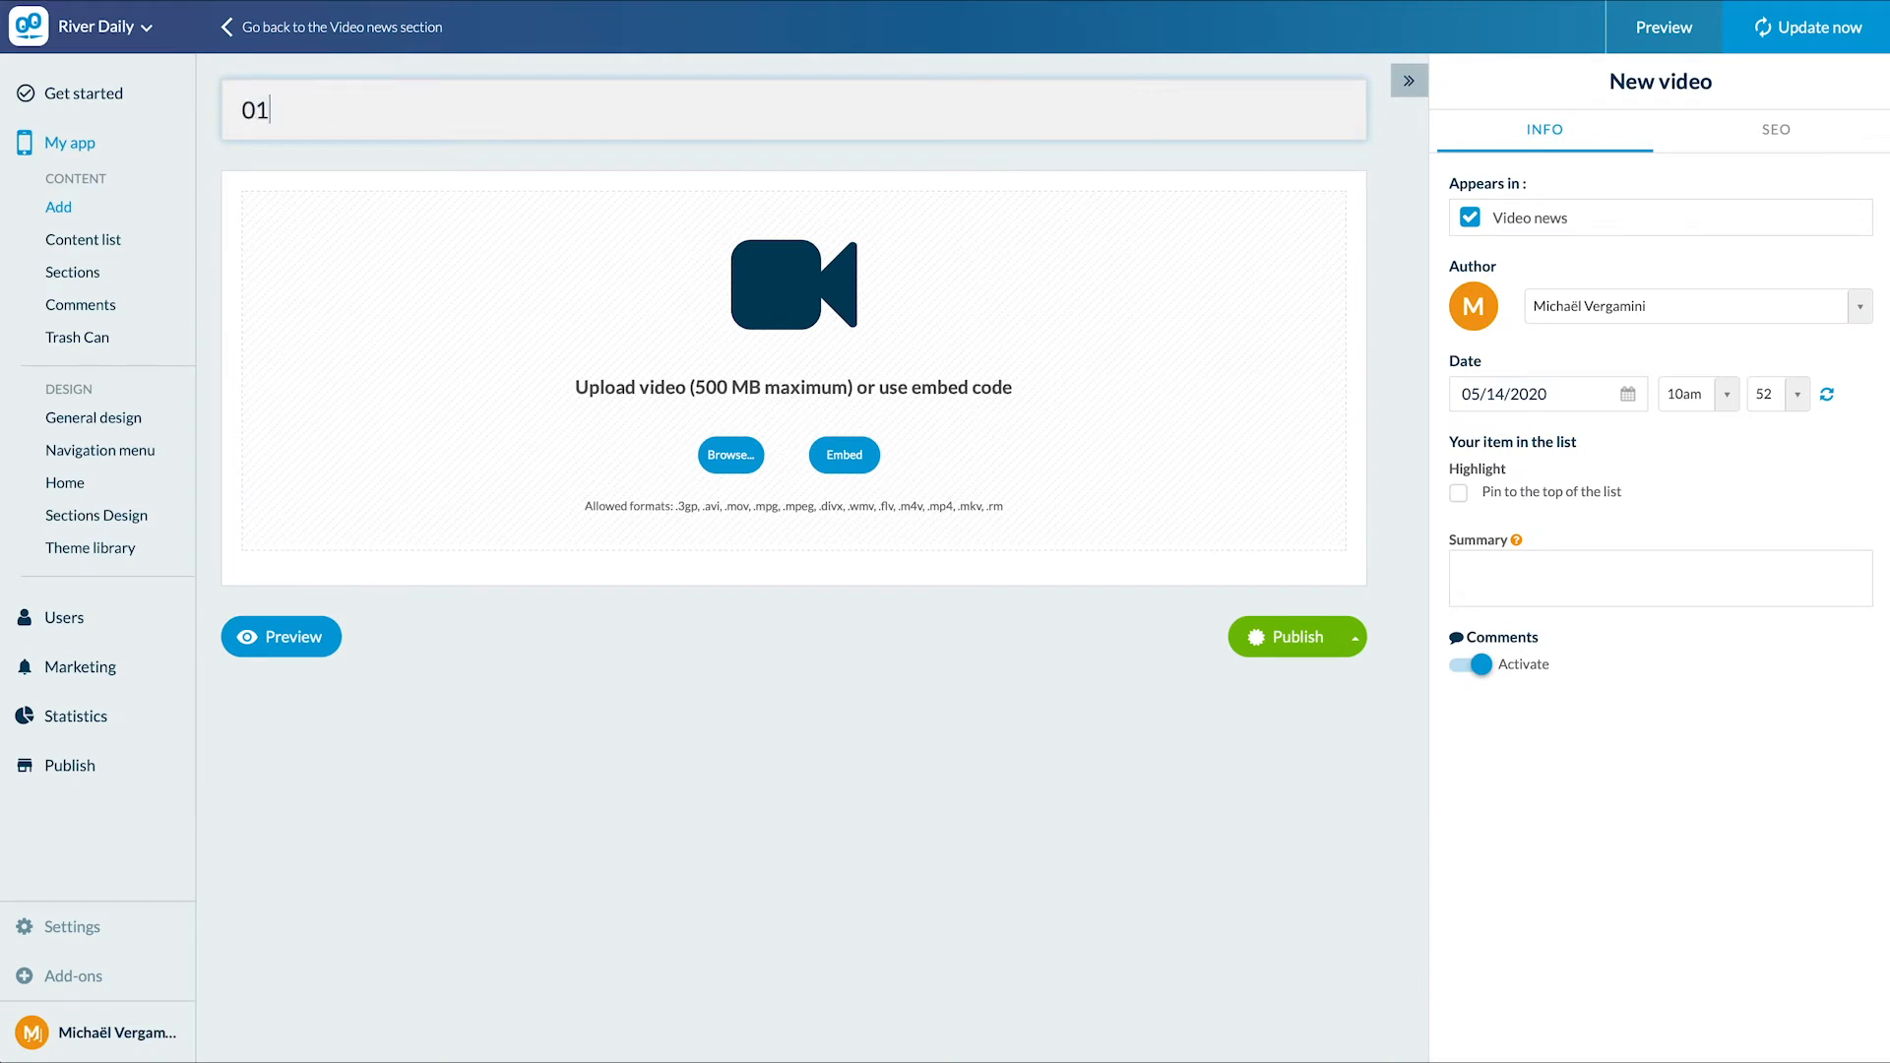
text(/30/)
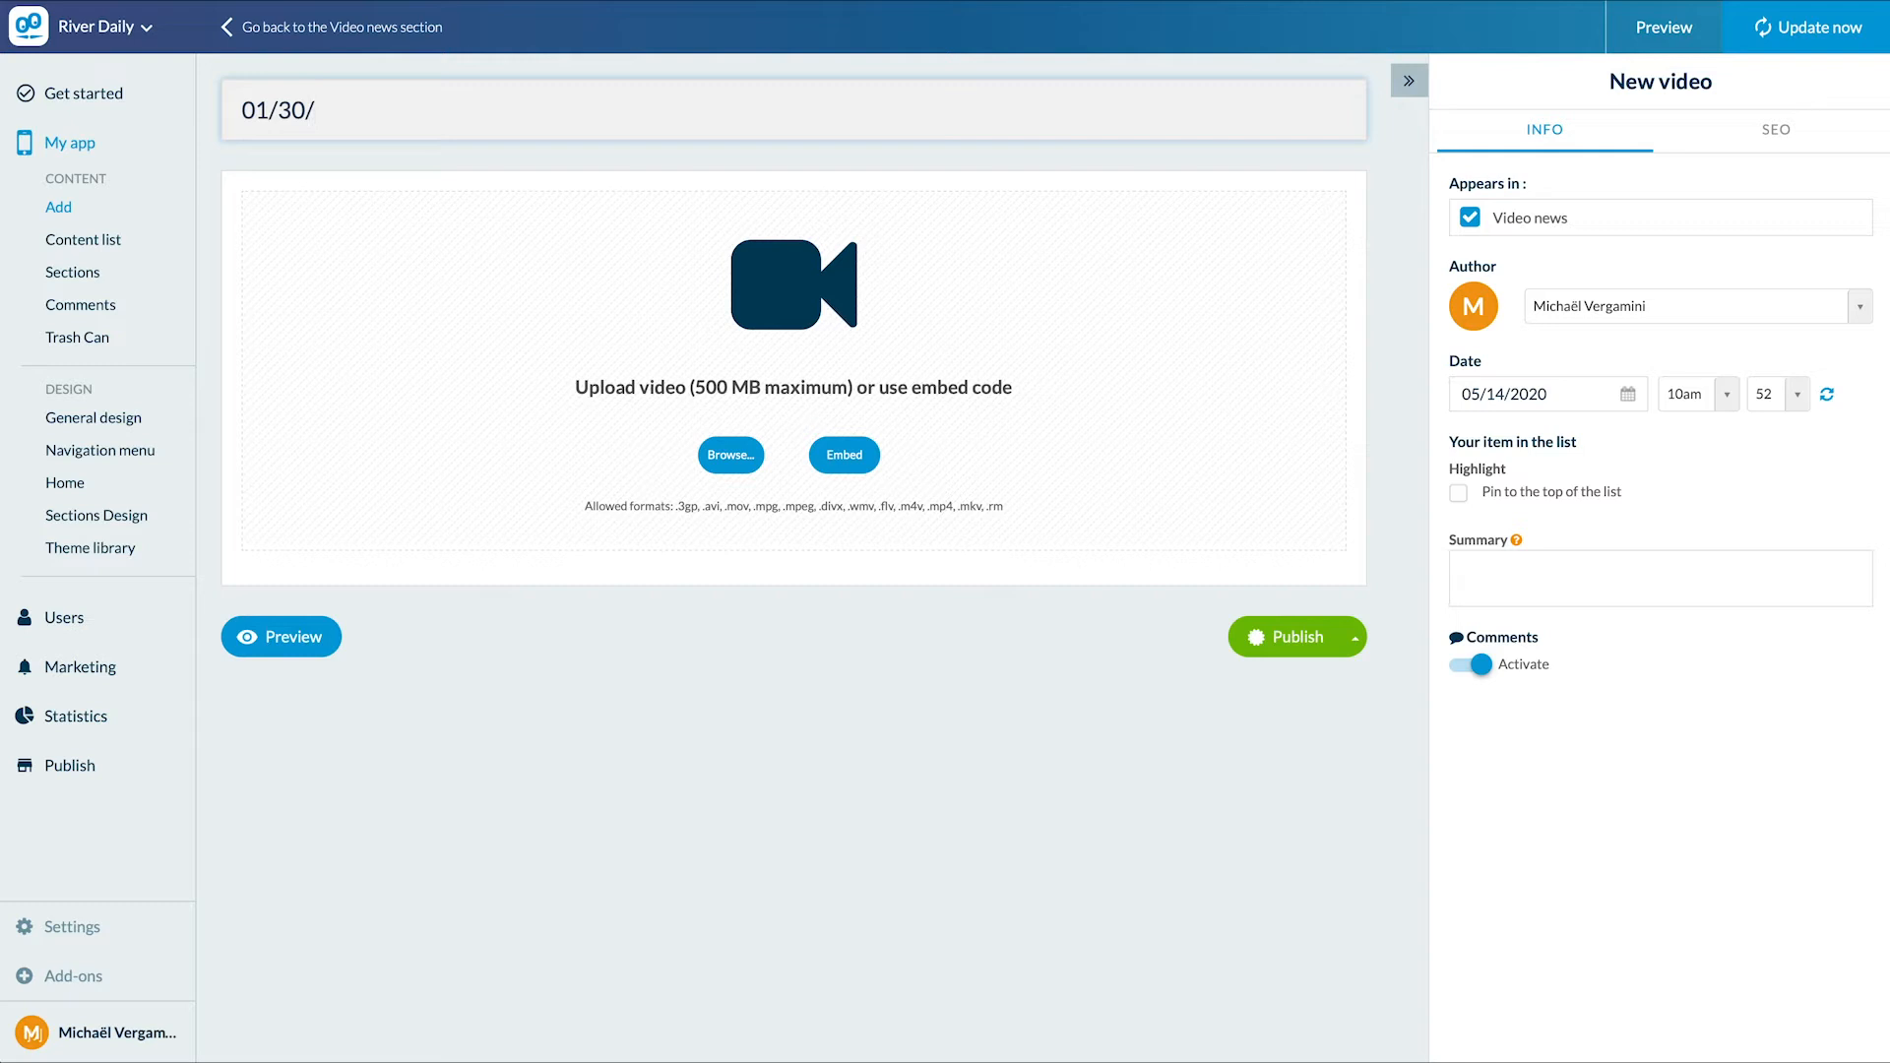
text(2020)
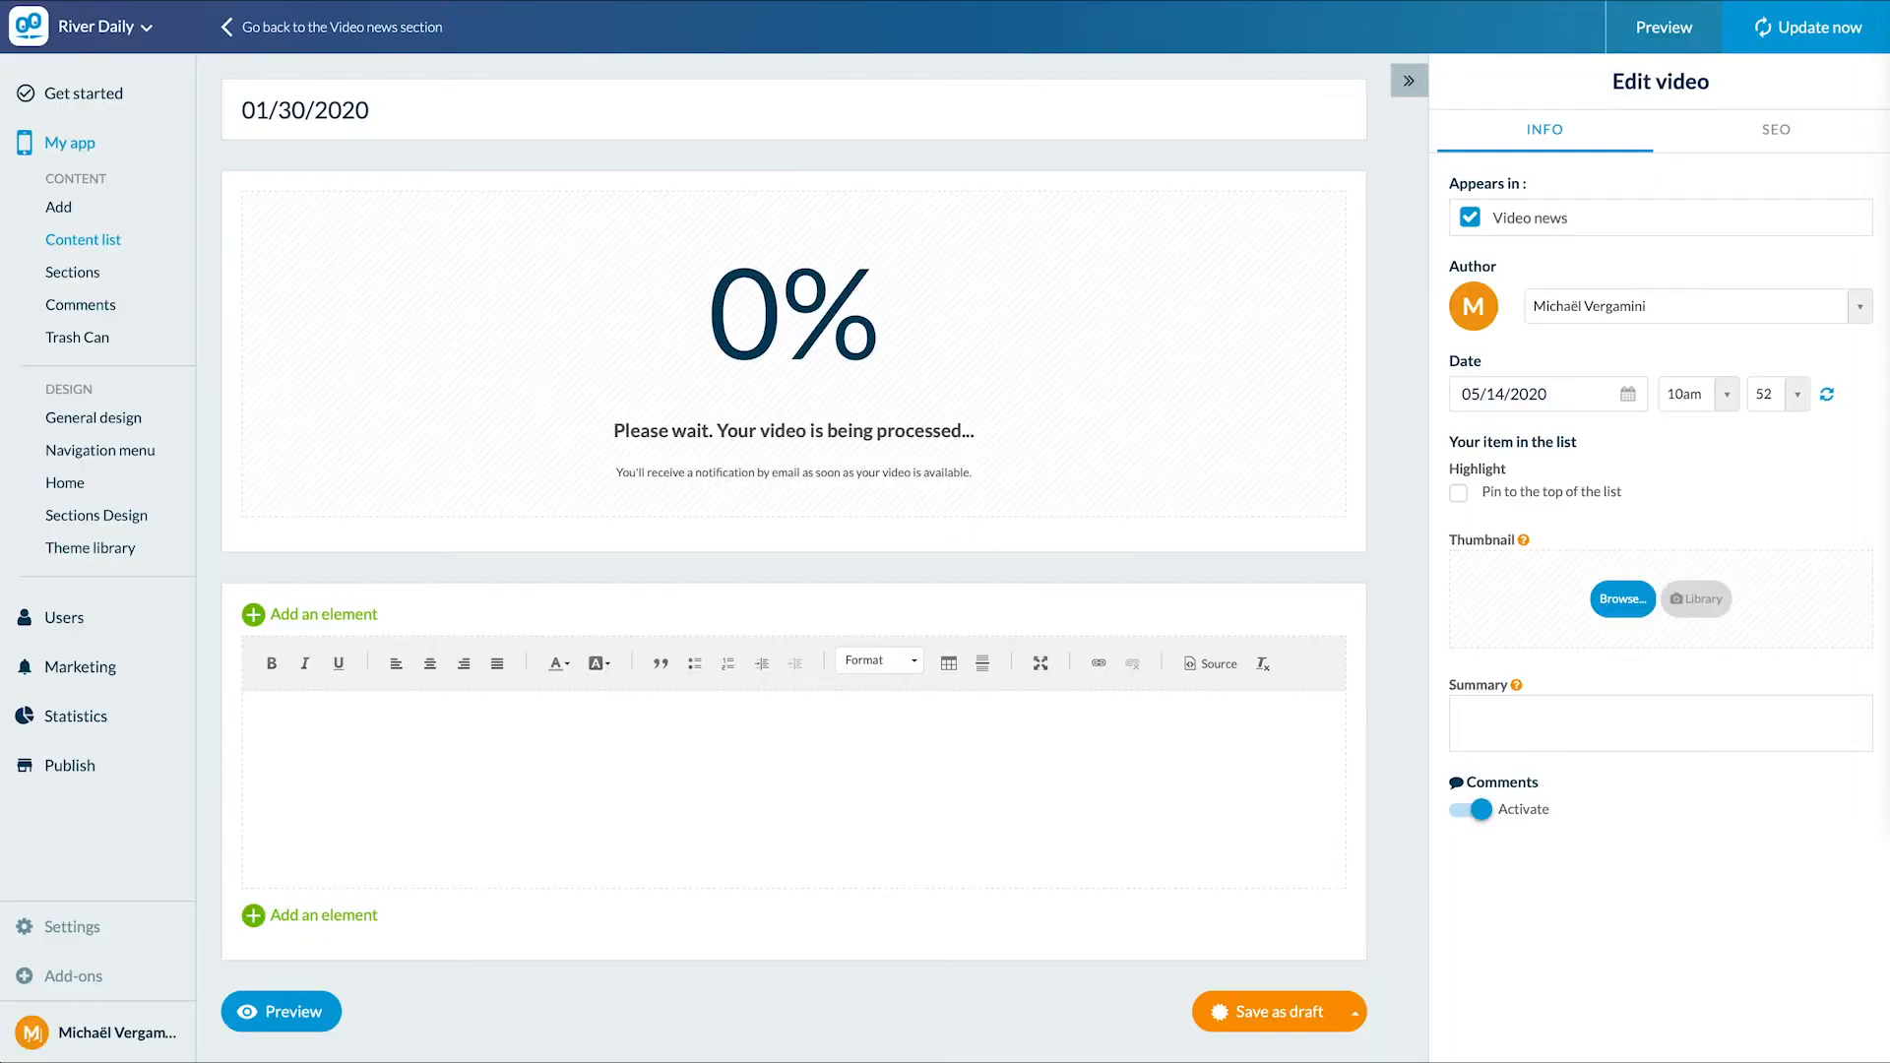
Add a text description block under the video and set its author to 'Web TV'.
click(310, 614)
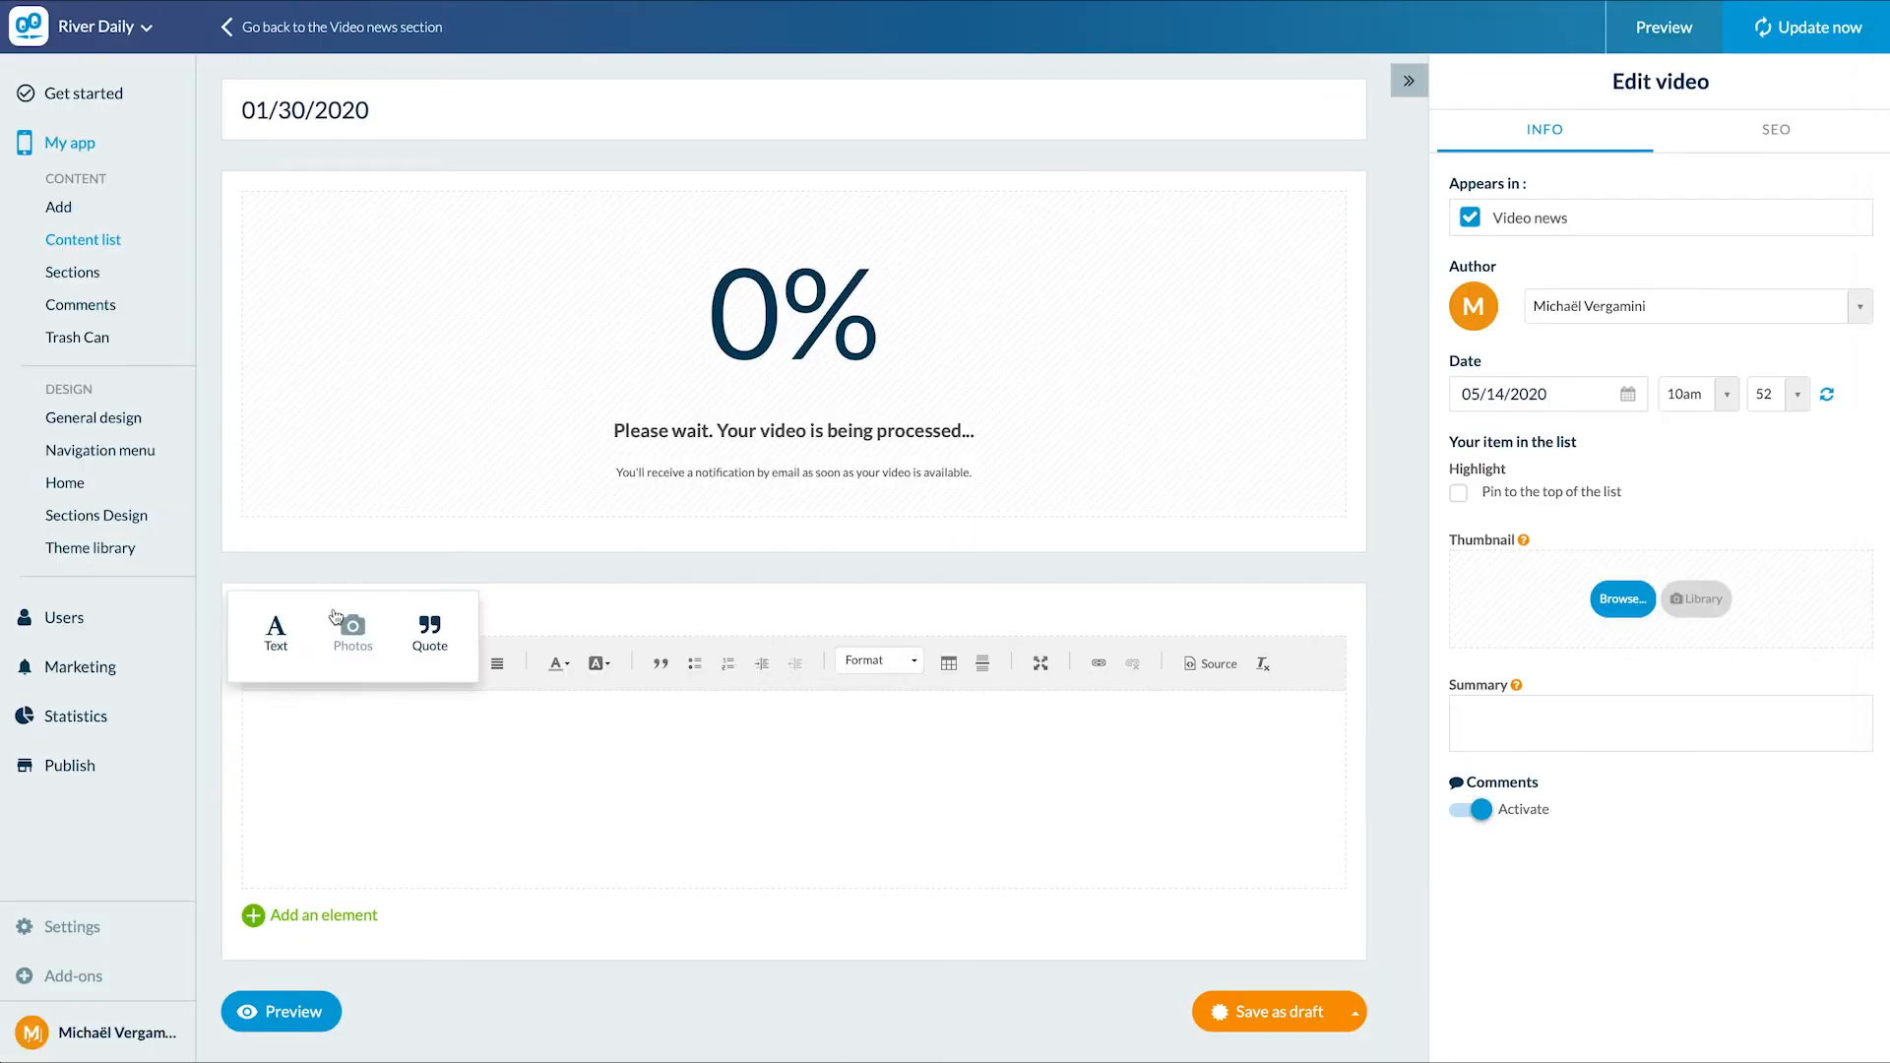
click(276, 632)
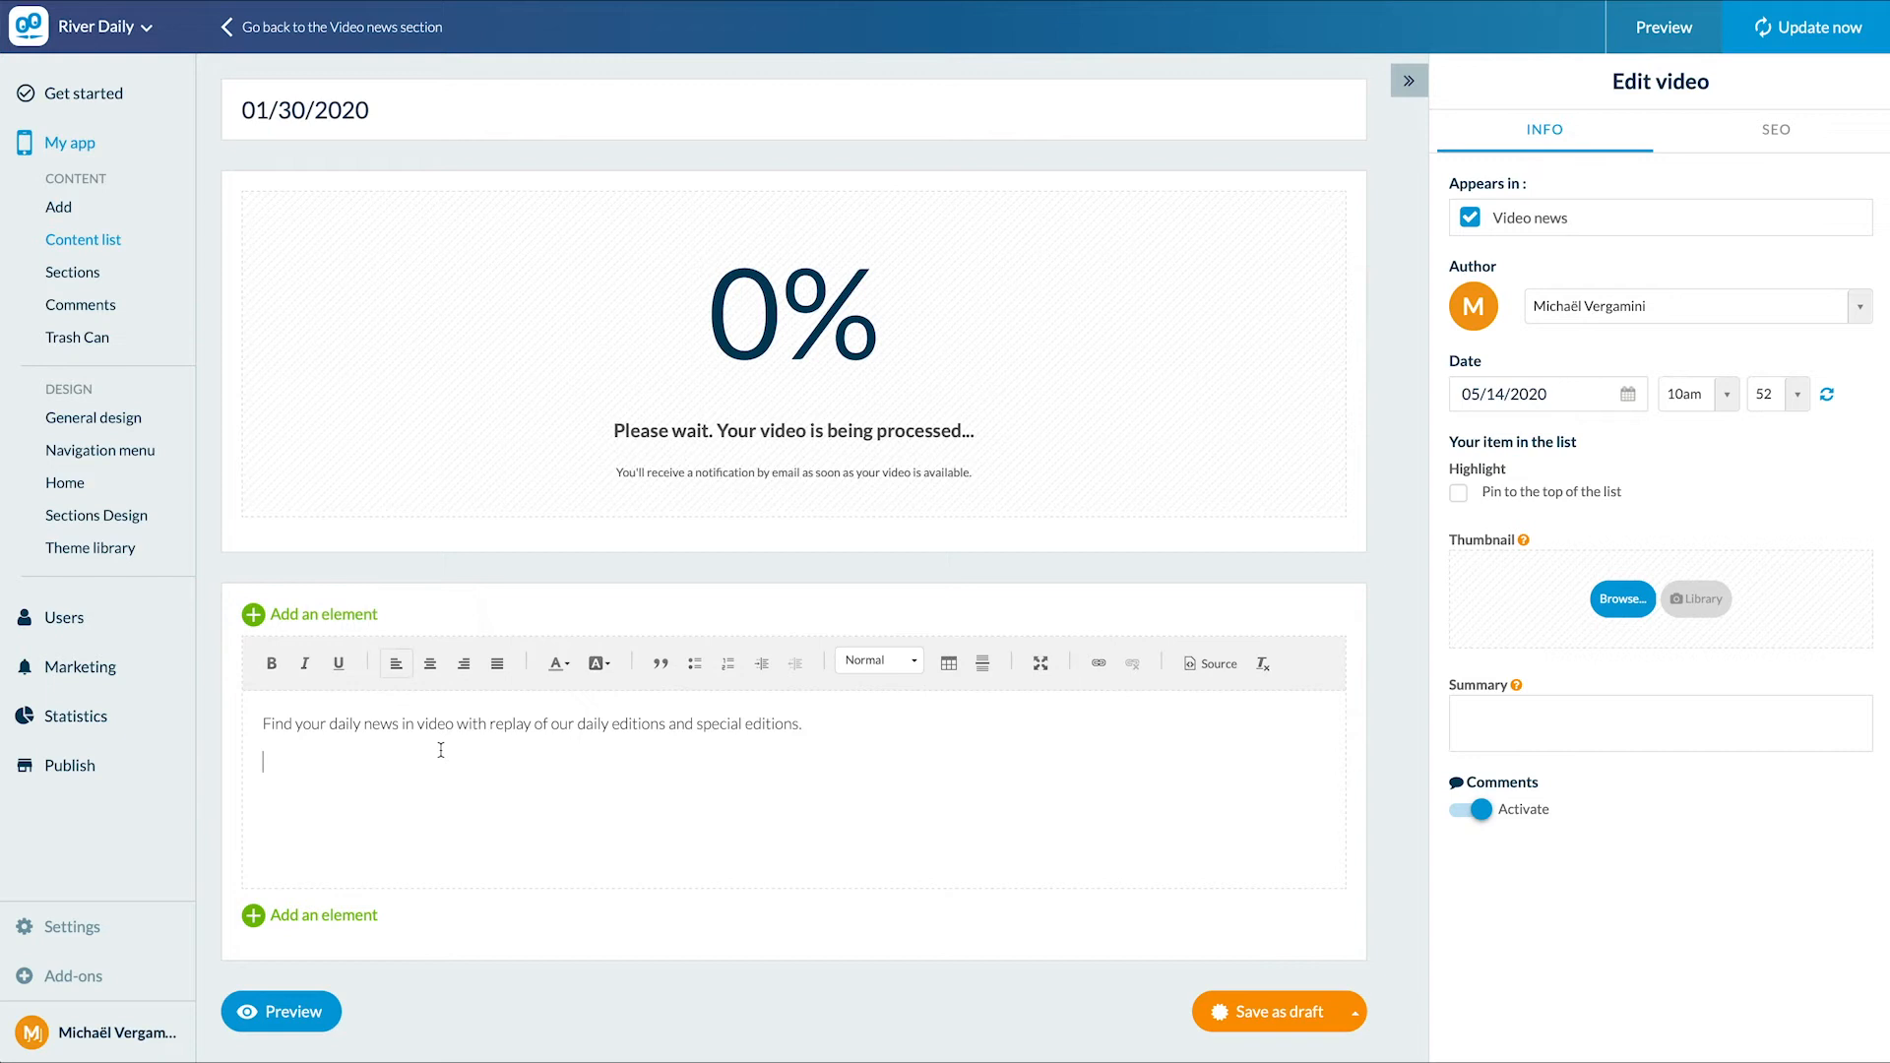
mouse_move(695, 988)
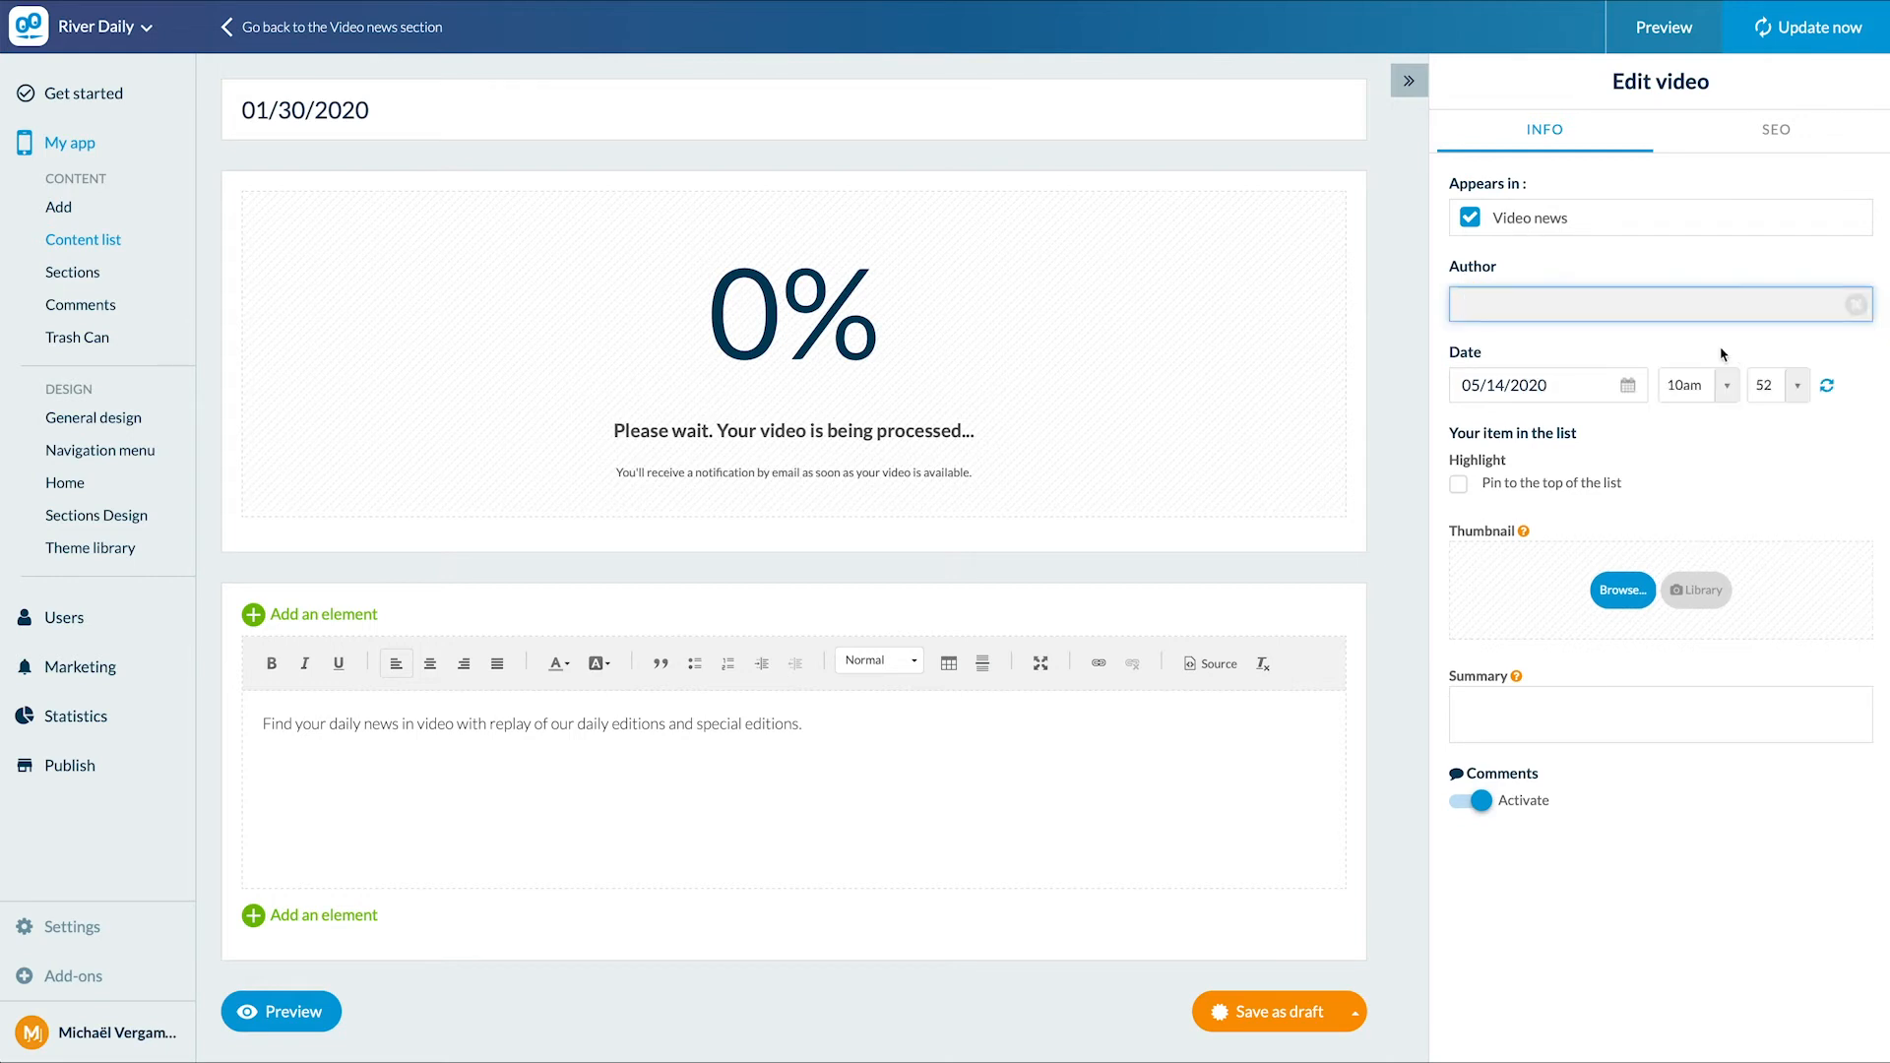
text(Web TV)
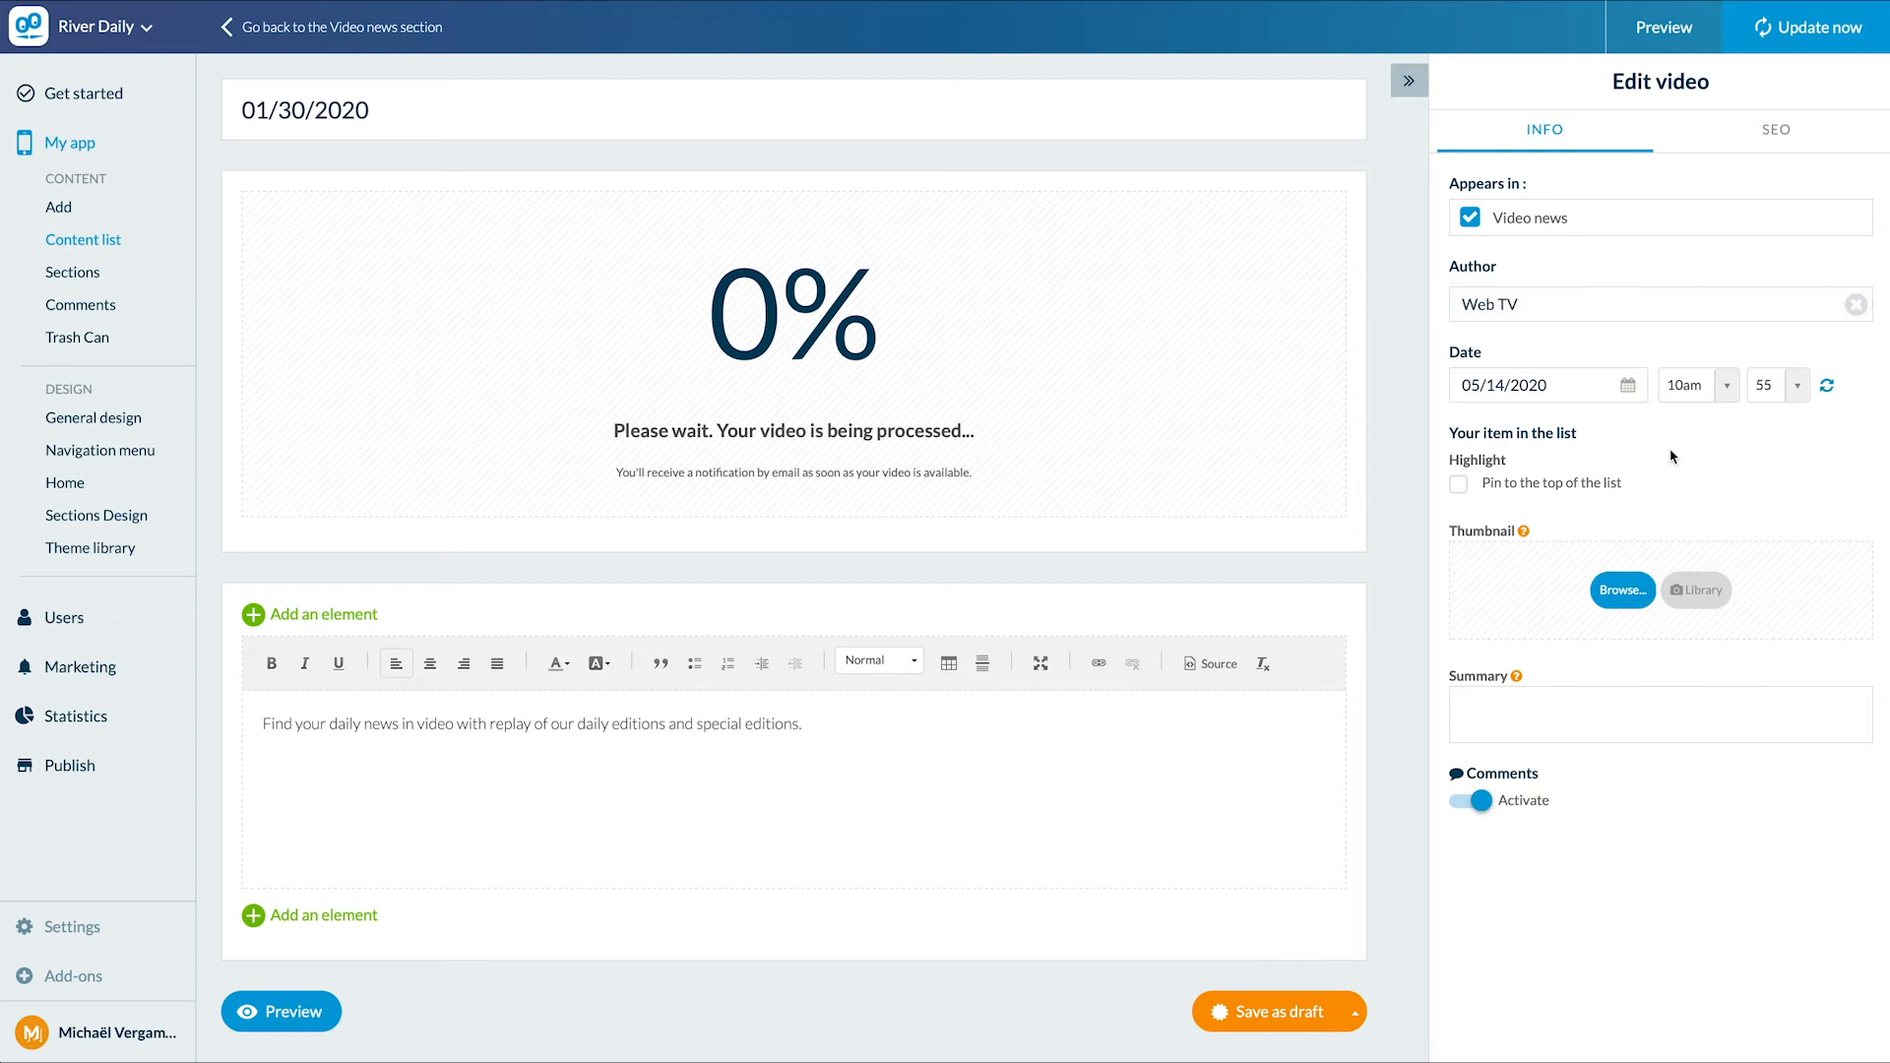
mouse_move(1555, 500)
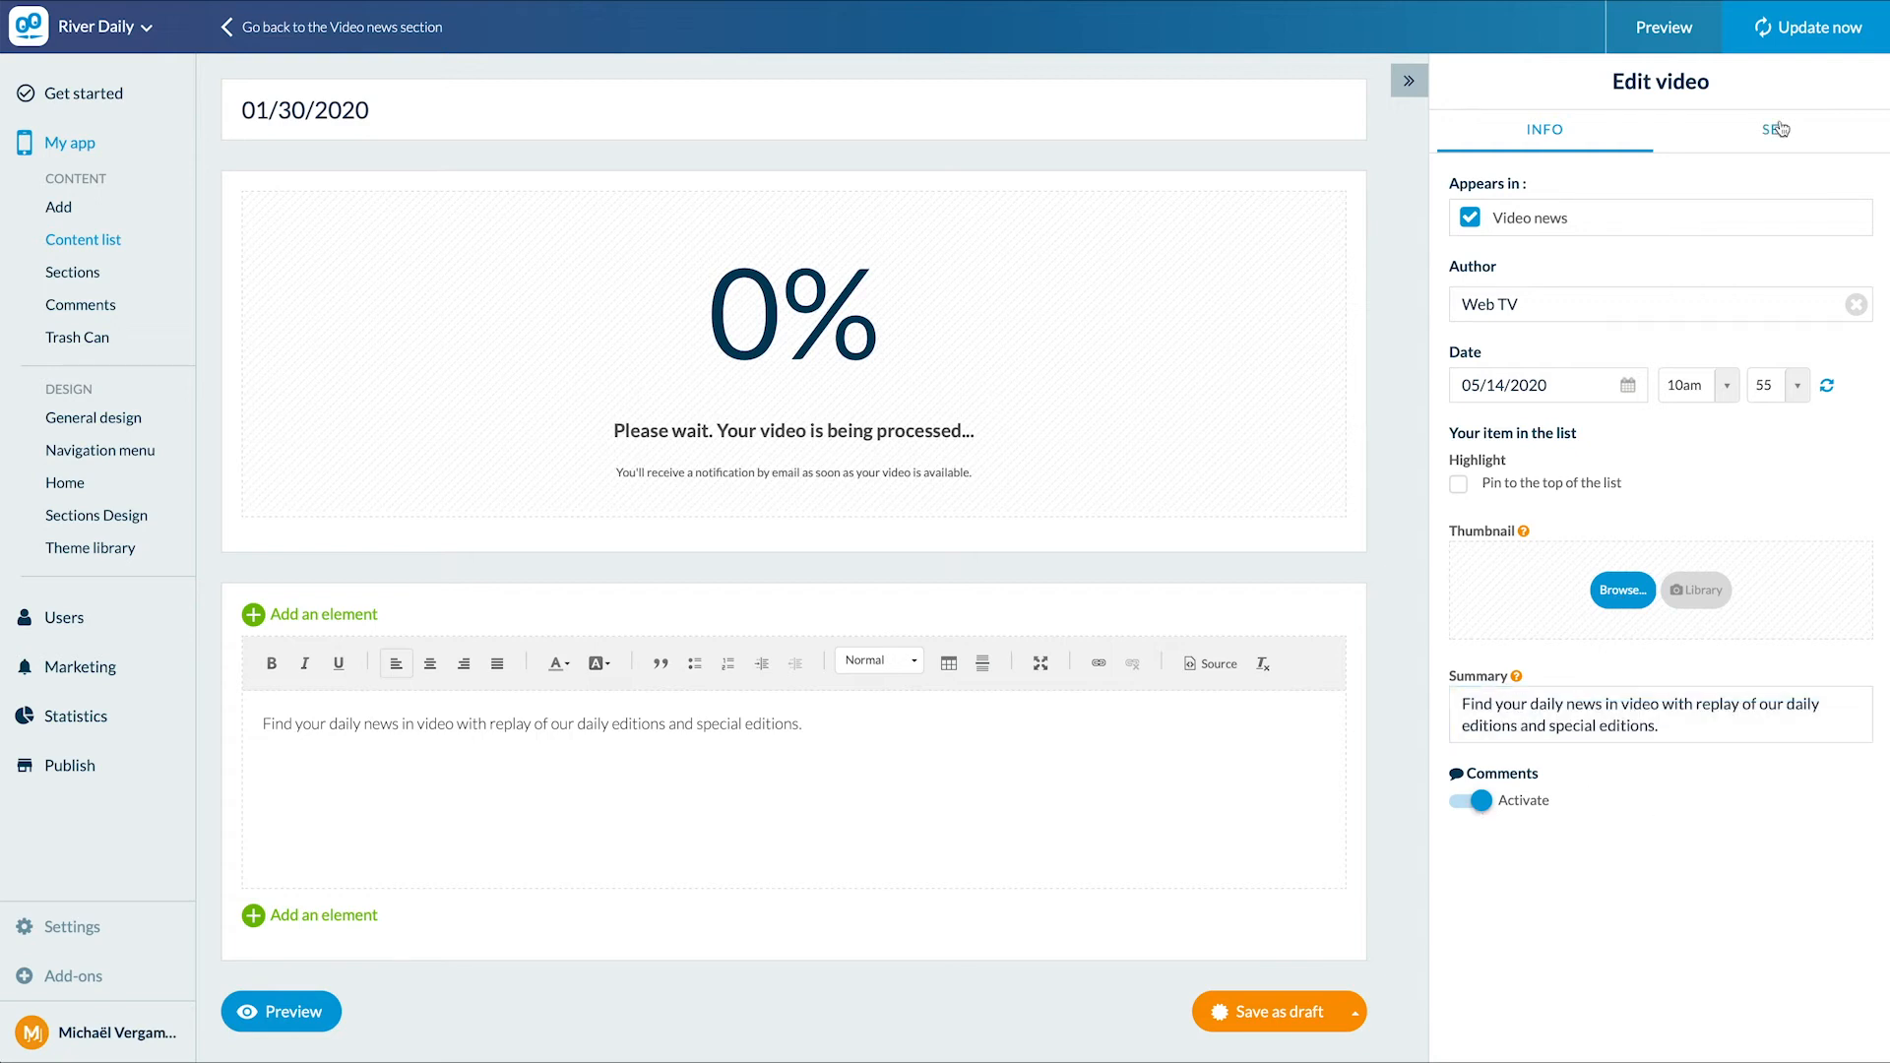
Review the video's SEO details and publish it instead of saving as draft.
click(1775, 130)
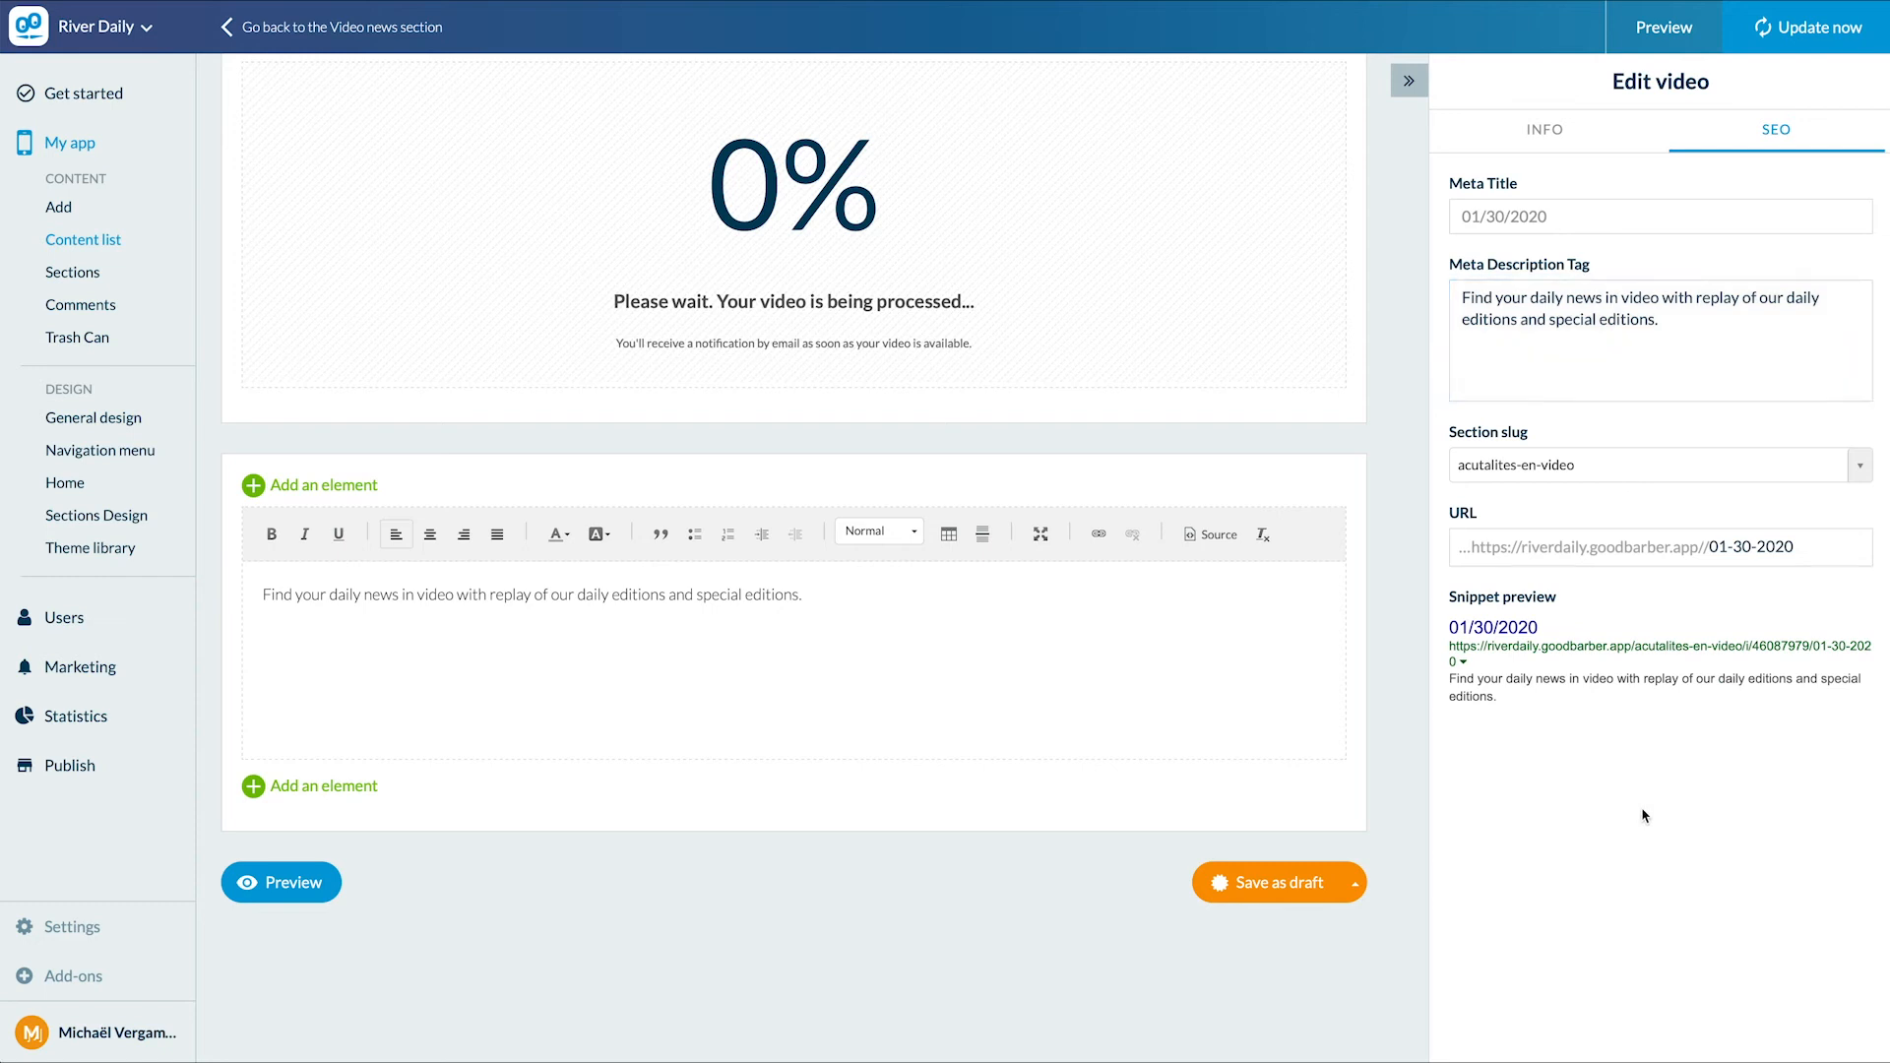
click(1357, 882)
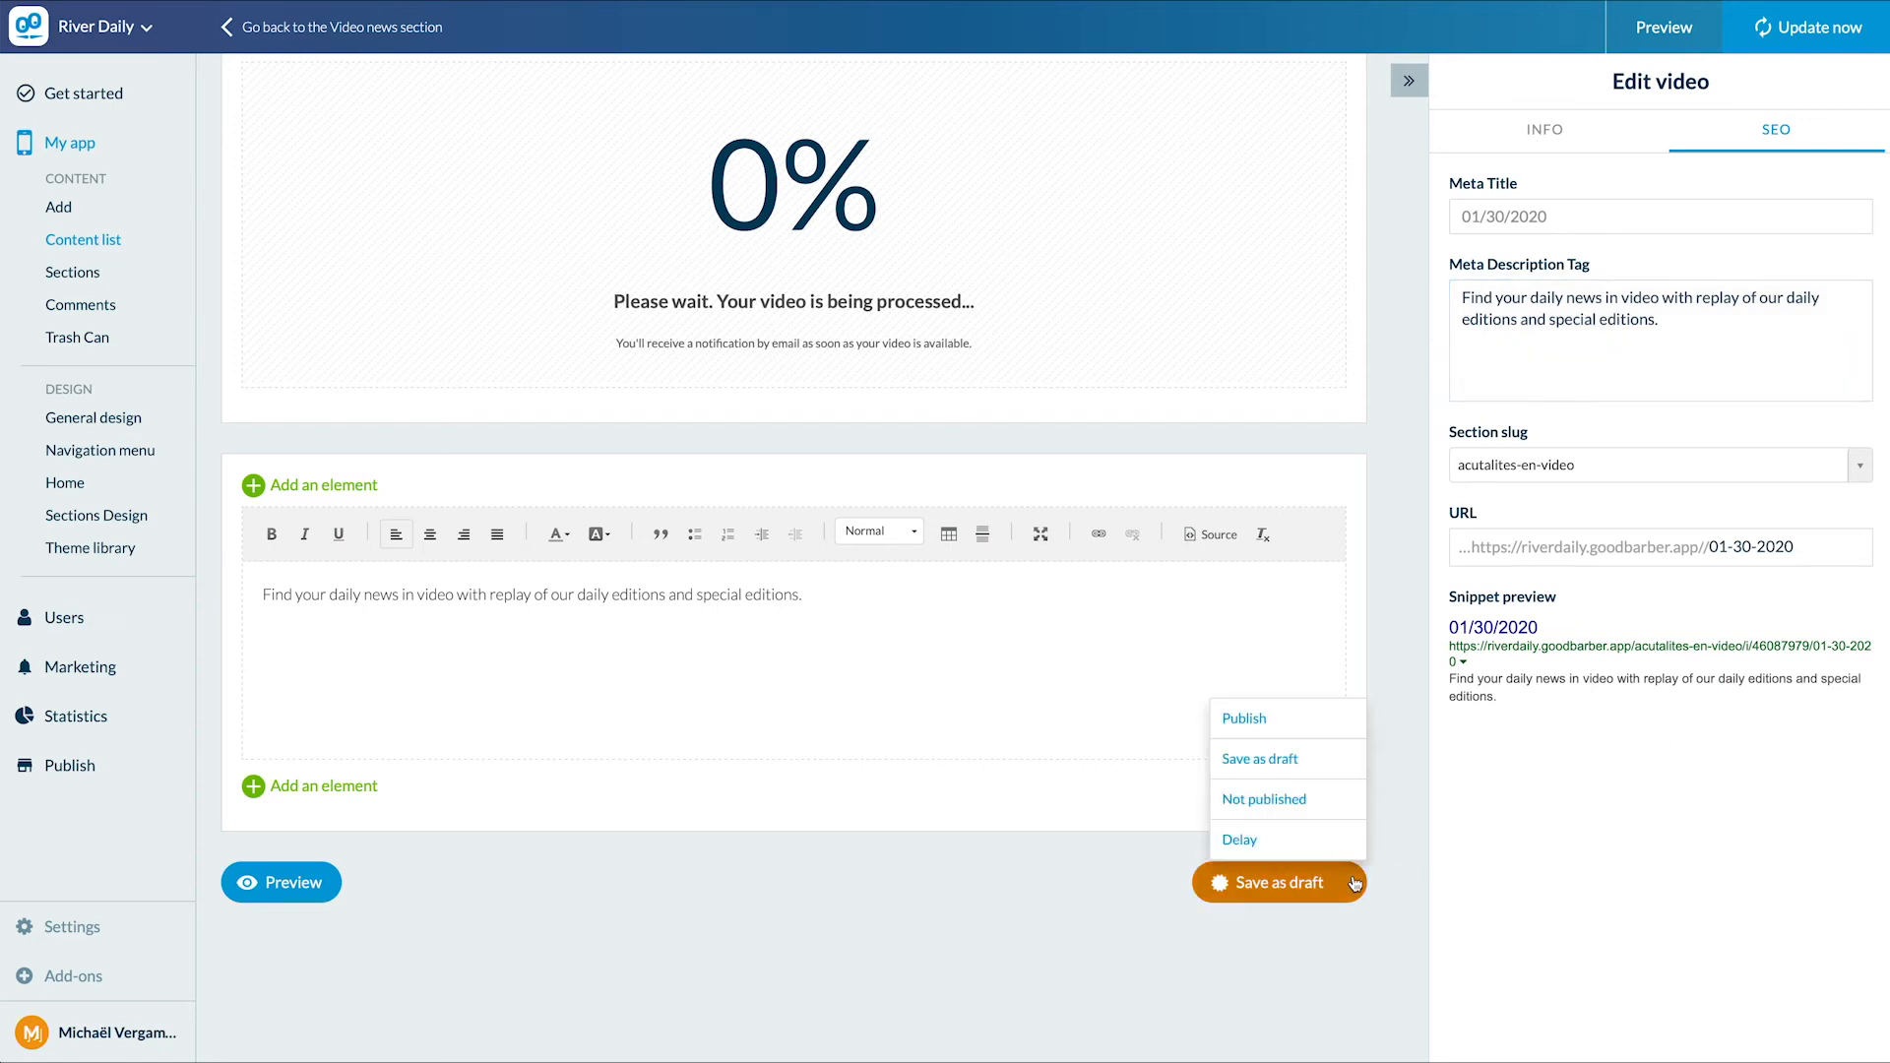
click(1242, 716)
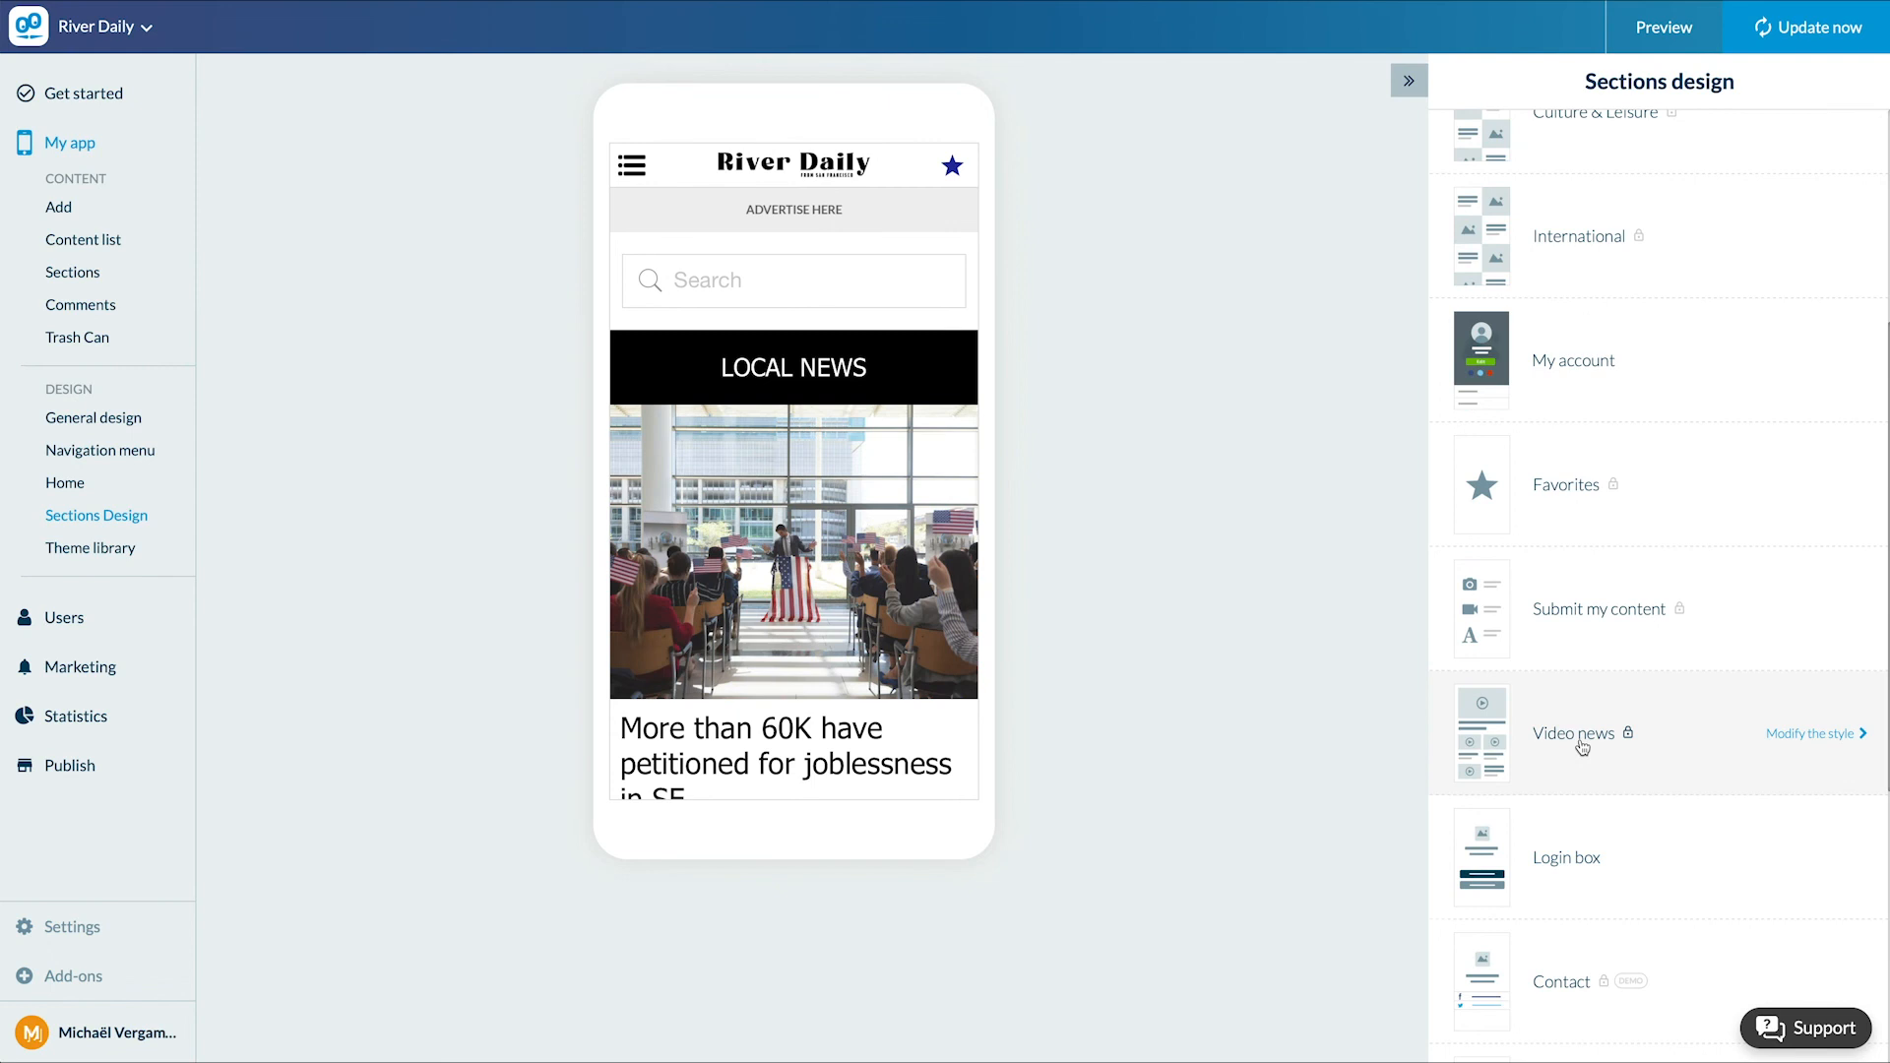
Switch the Video news list to the thumbnail-beside-title template, then reach the video detail design.
click(1811, 733)
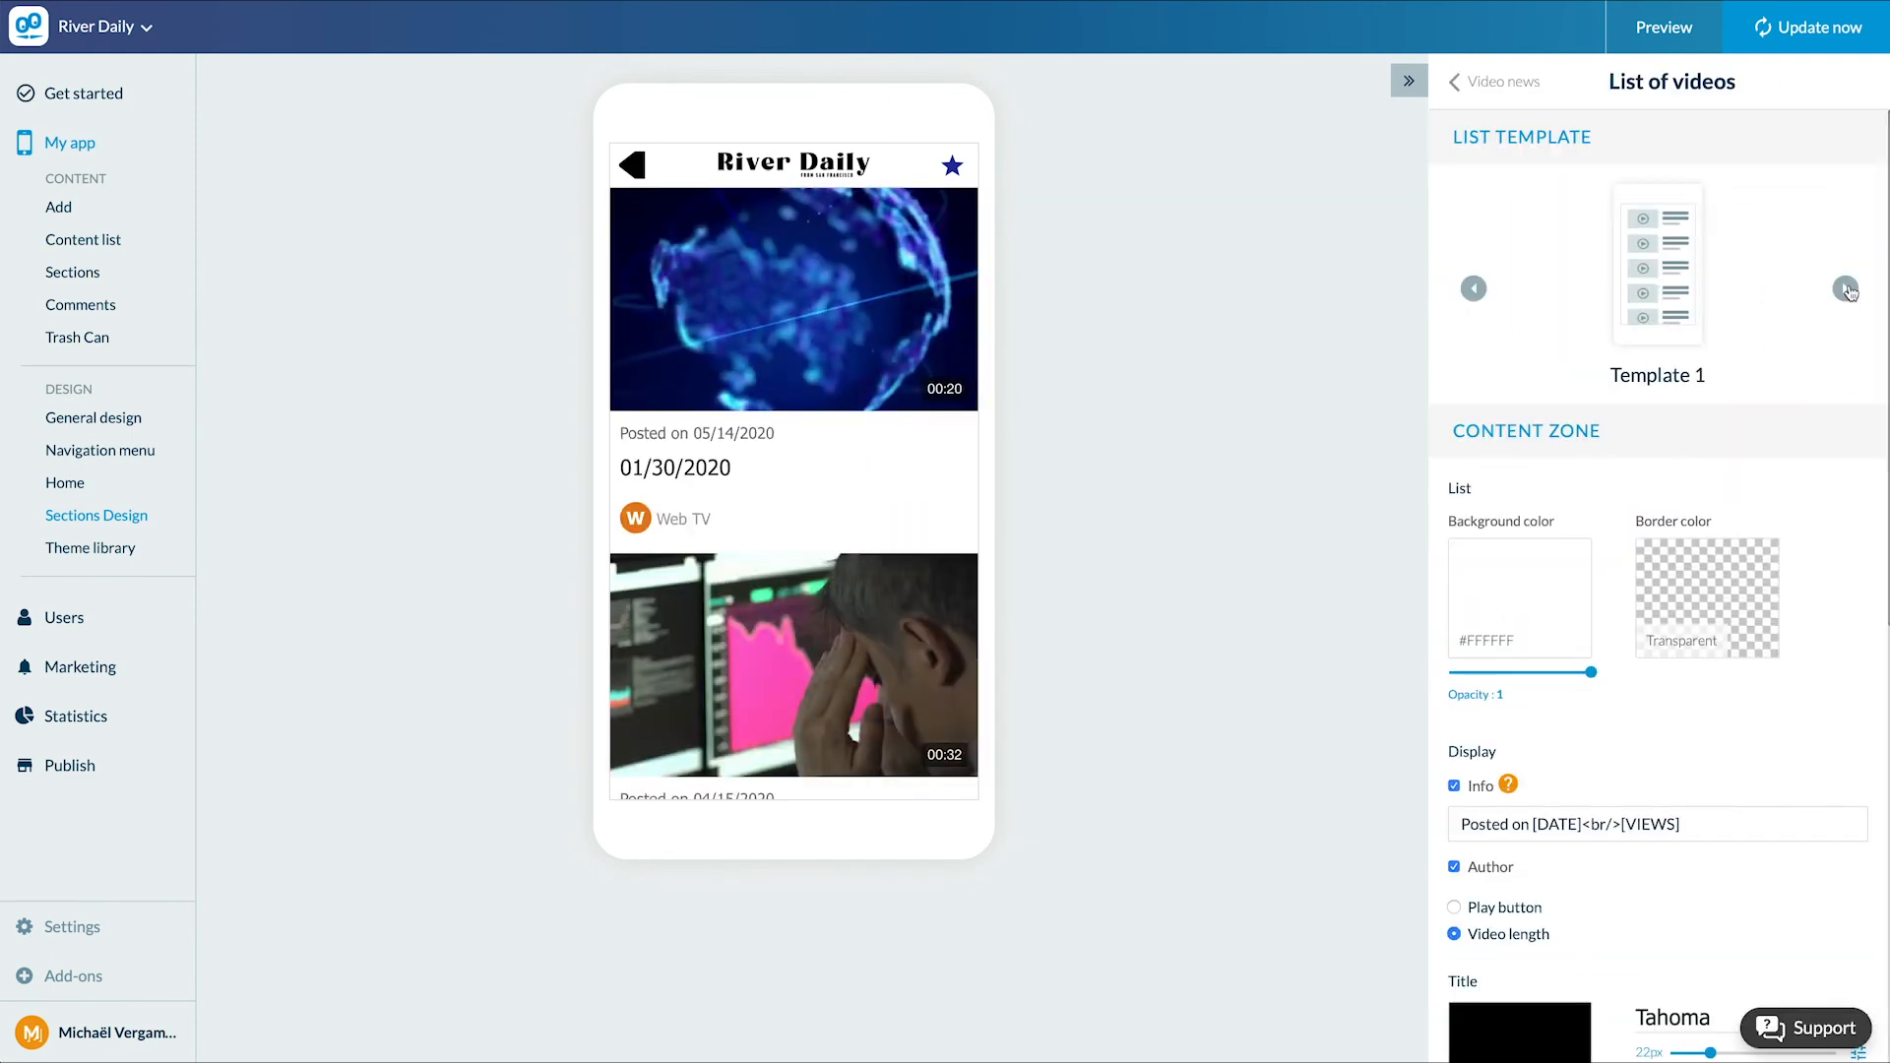
click(1845, 288)
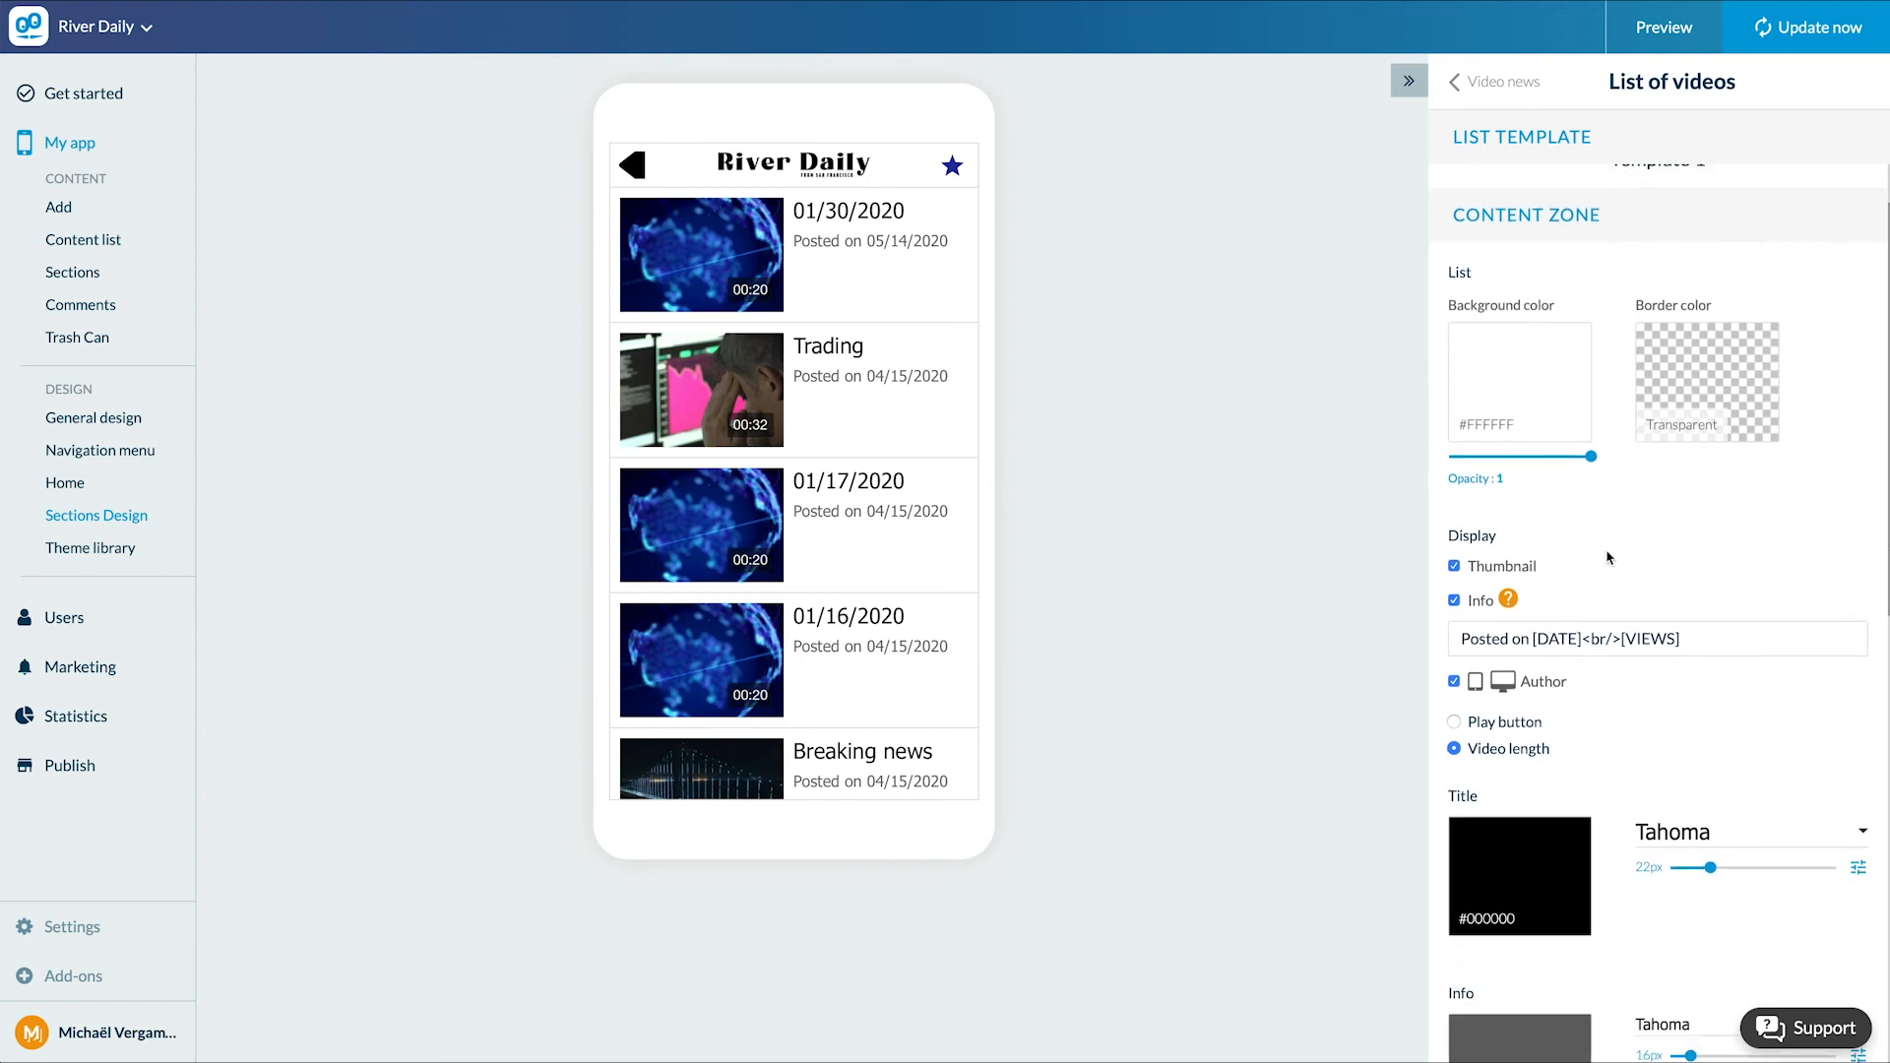
click(1457, 721)
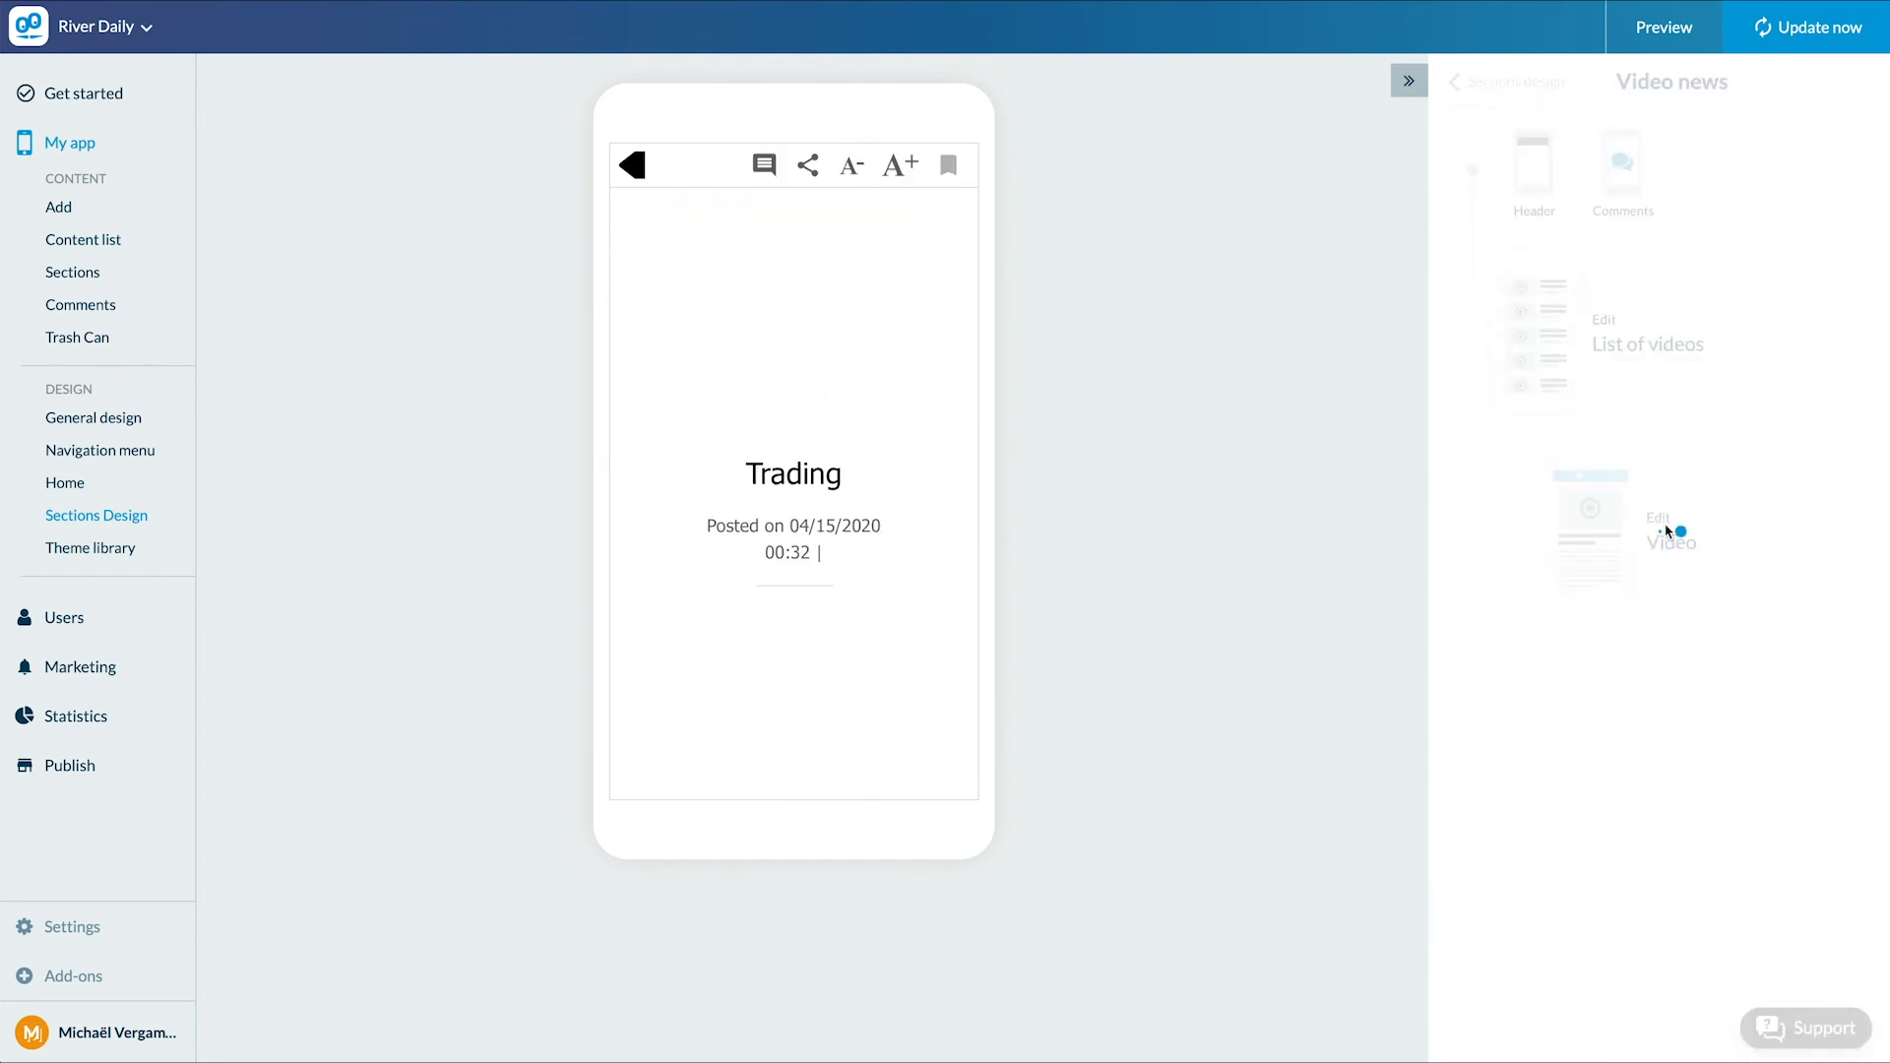
click(1672, 535)
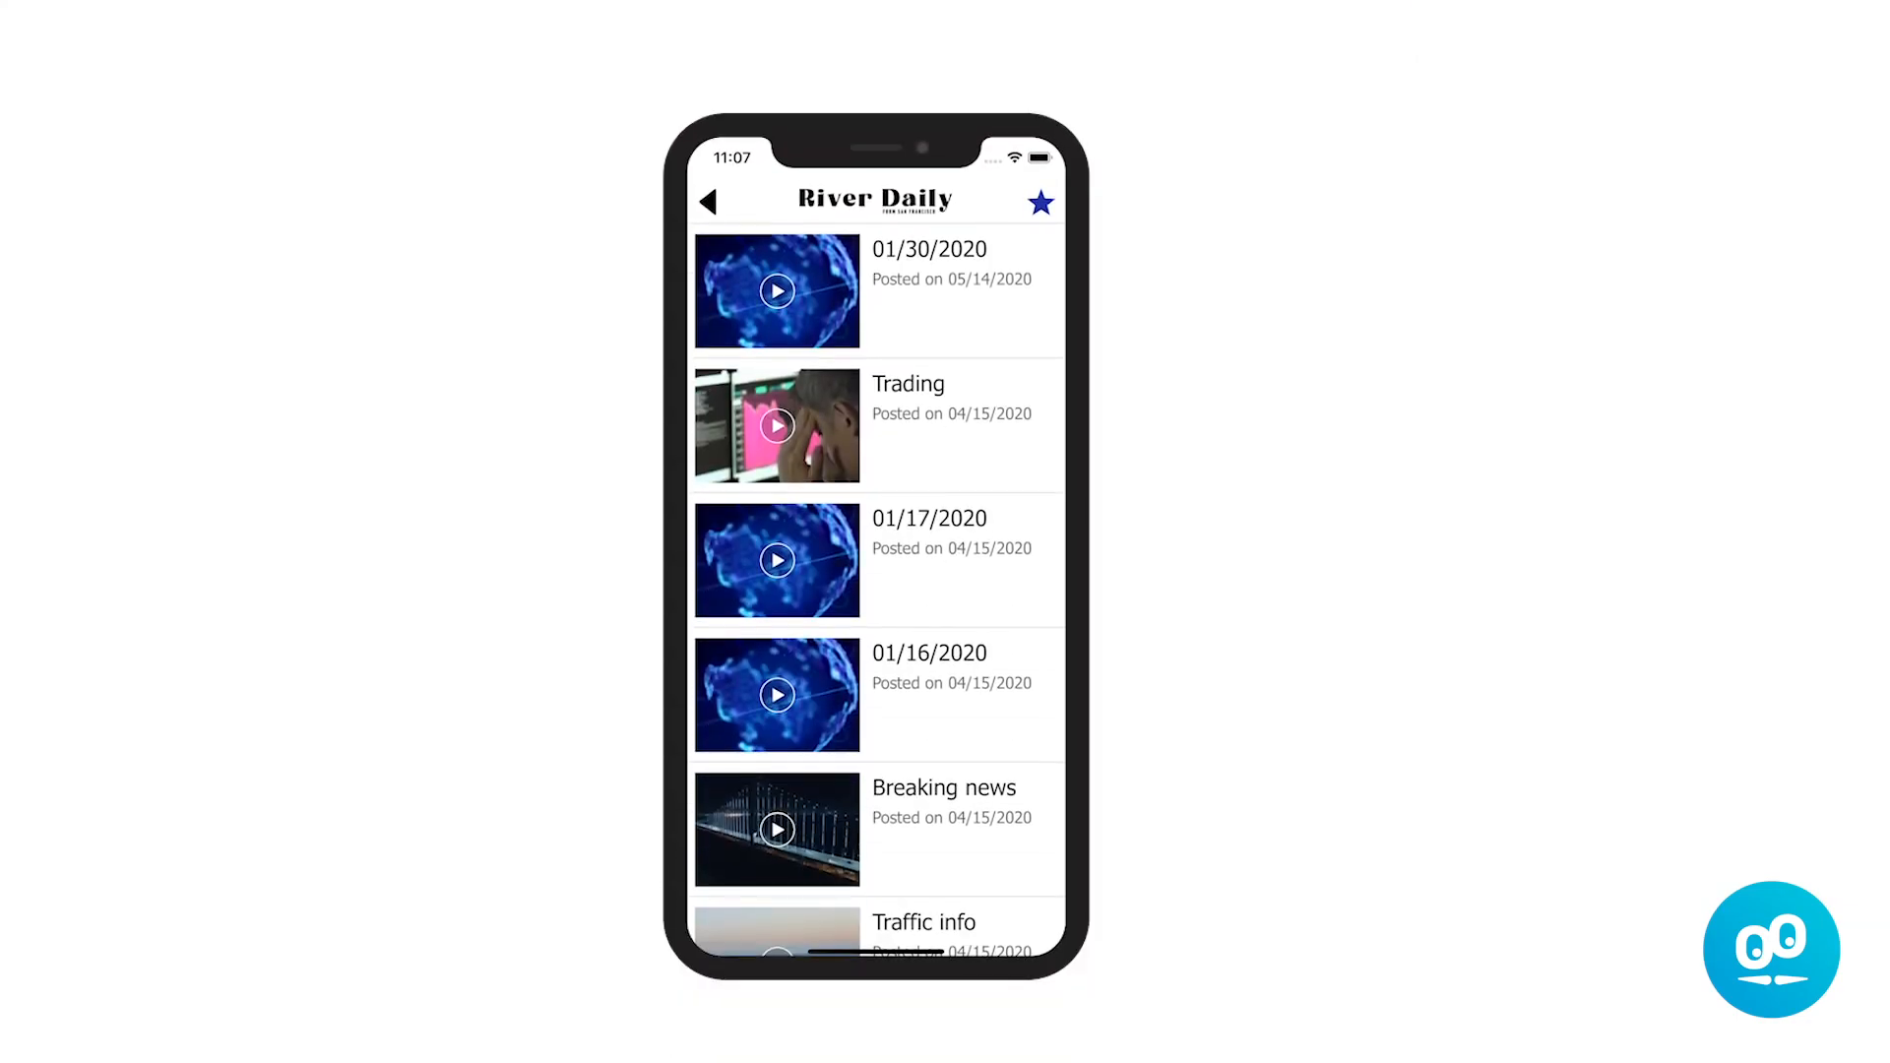
Play the 01/30/2020 video from the Video news list in the phone preview.
click(778, 561)
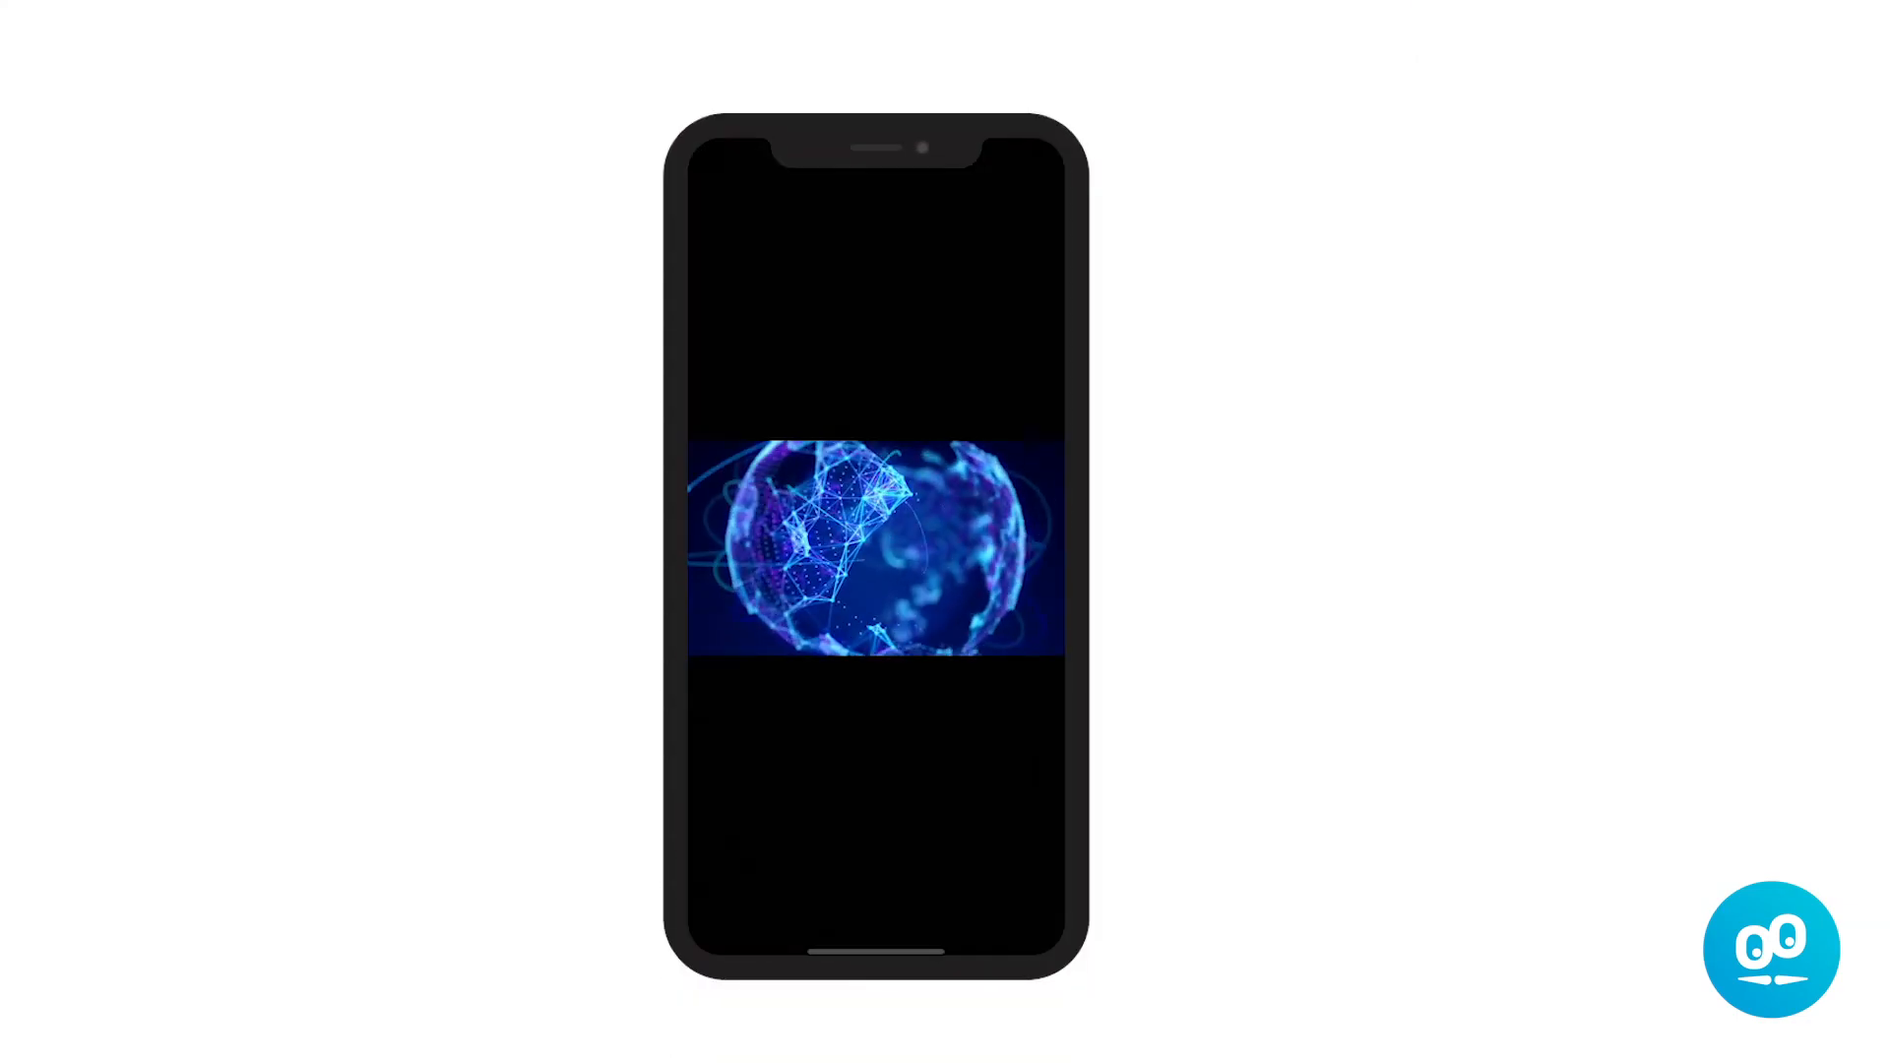